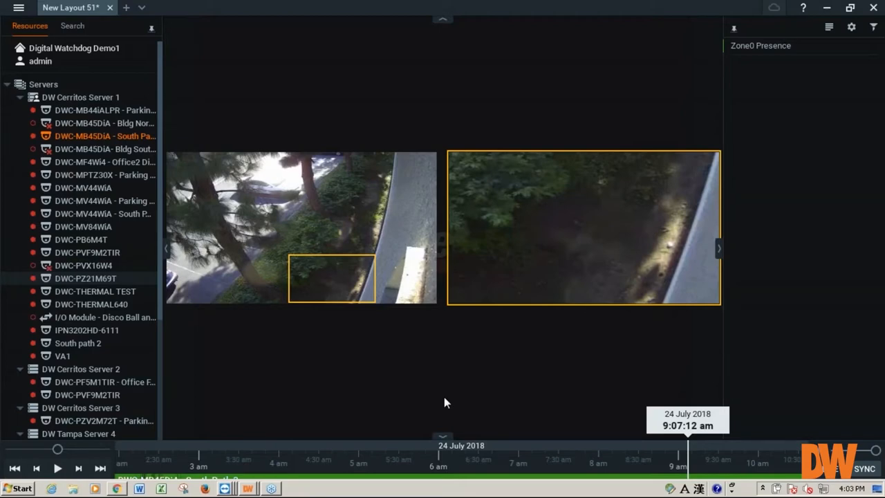
pyautogui.moveTo(641, 439)
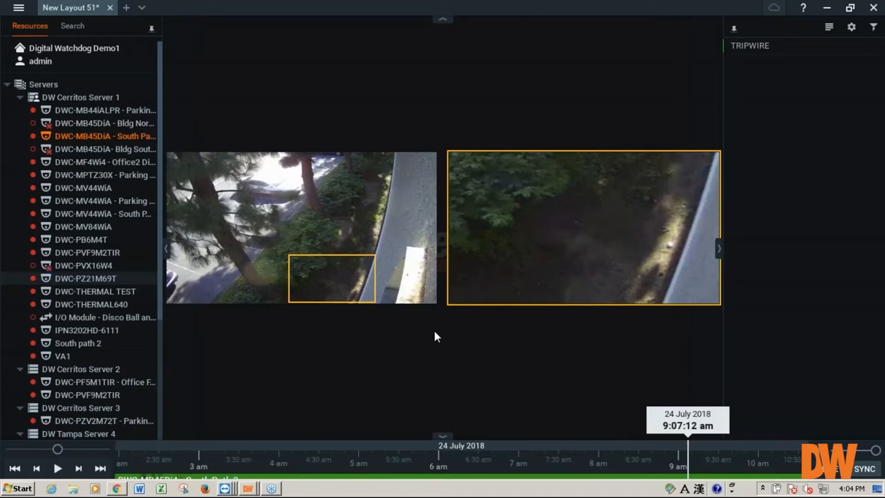
pyautogui.moveTo(447, 371)
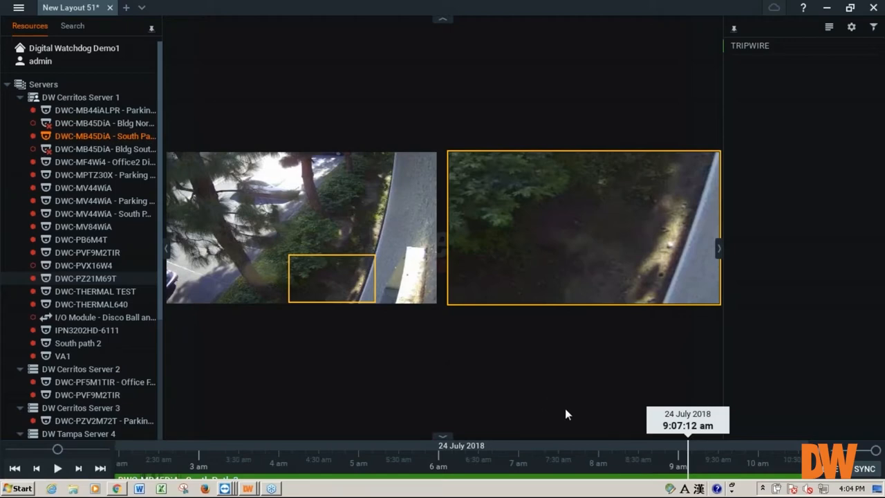
pyautogui.moveTo(417, 406)
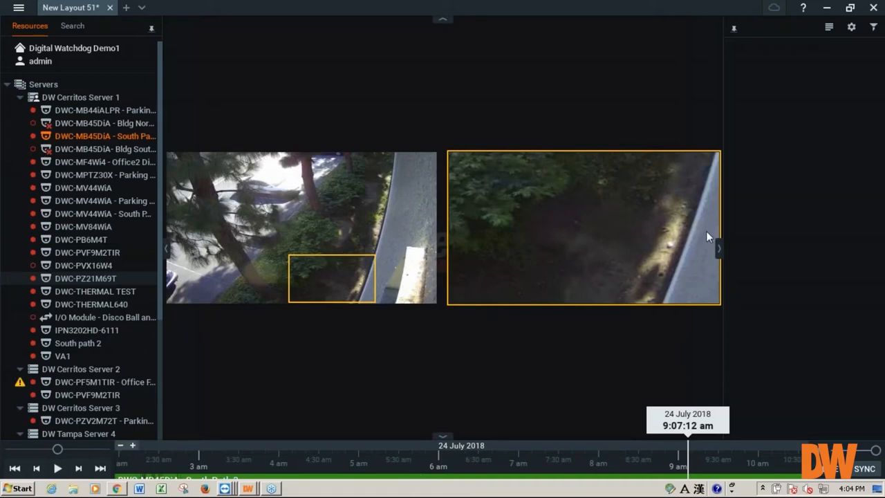
pyautogui.moveTo(463, 470)
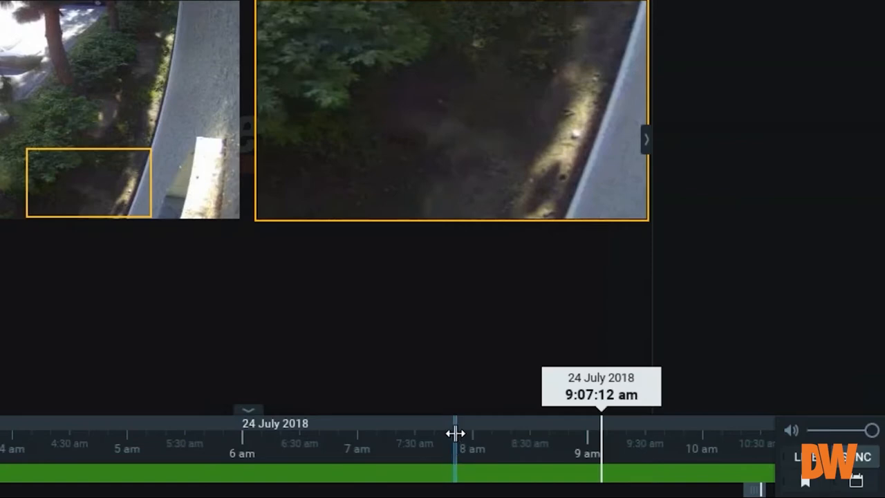
# Bring up the context actions for the selected range of the 24 July 2018 timeline.
pyautogui.rightClick(456, 435)
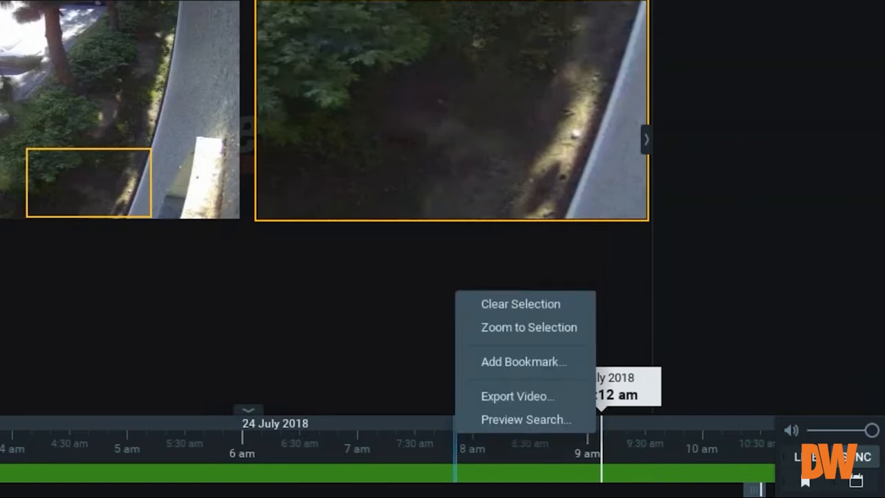
pyautogui.moveTo(517, 395)
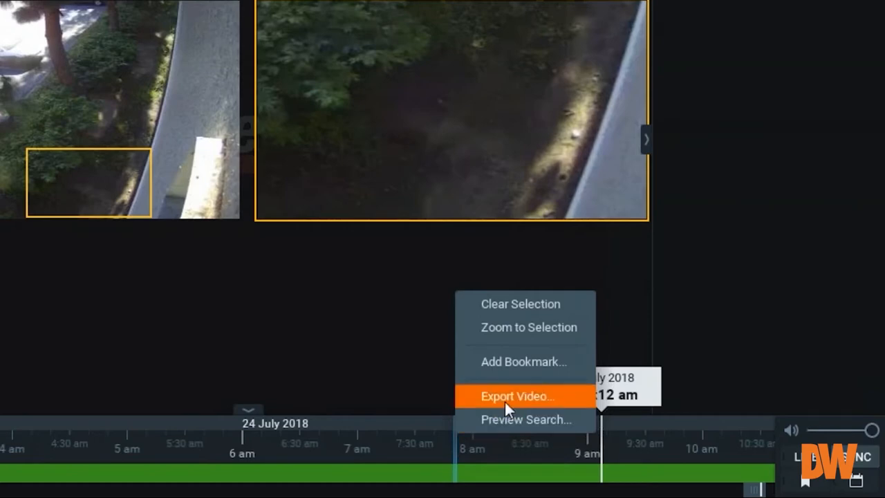
pyautogui.moveTo(570, 408)
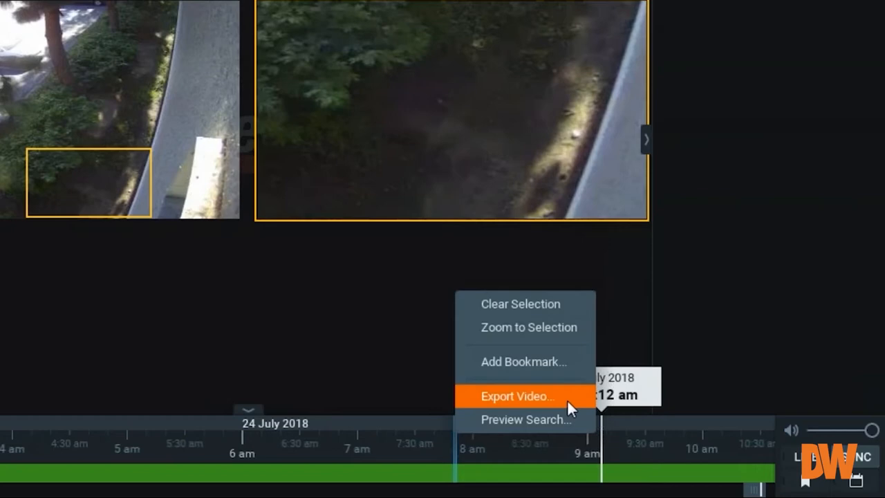
pyautogui.moveTo(546, 419)
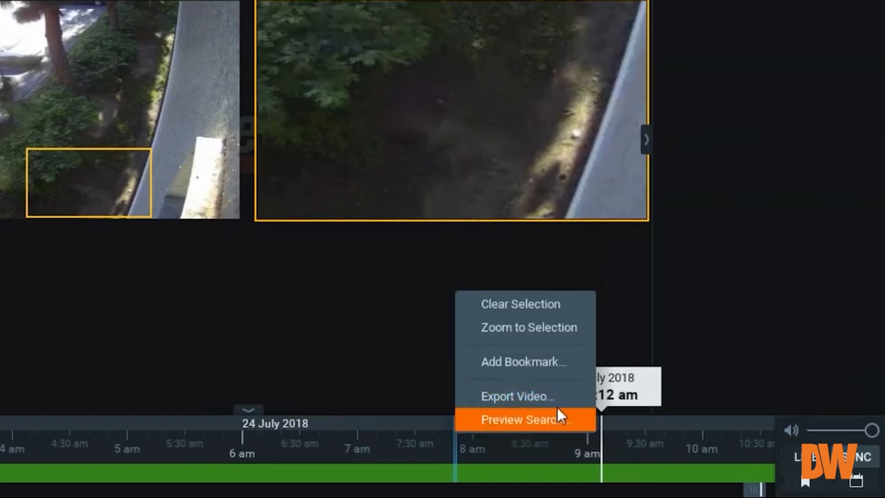
pyautogui.moveTo(517, 395)
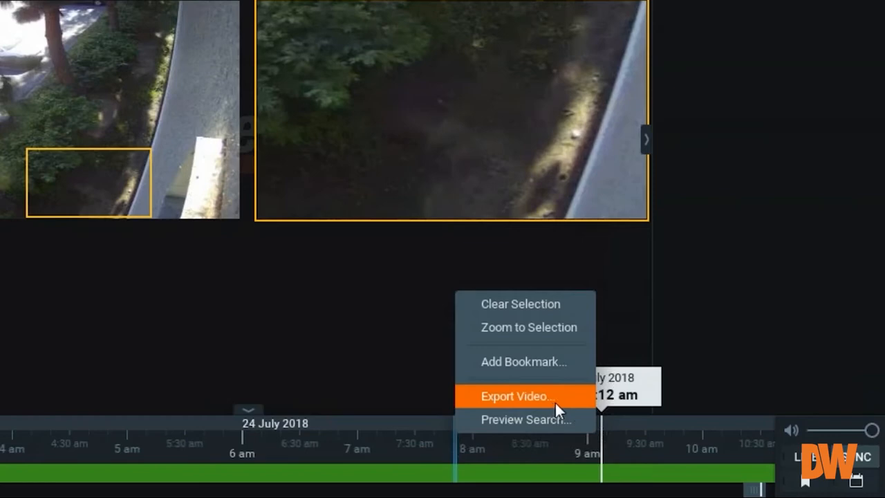
# Choose Export Video to open the export dialog for the South Path 3 clip.
pyautogui.click(517, 396)
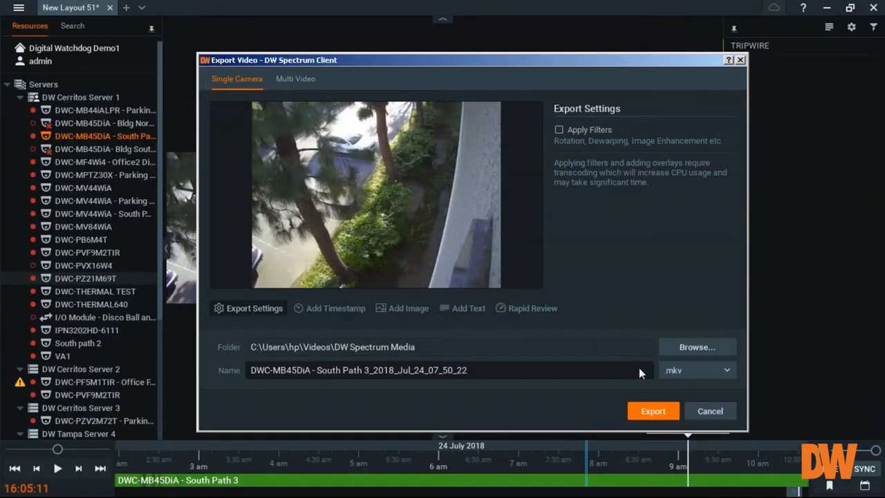
pyautogui.moveTo(326, 188)
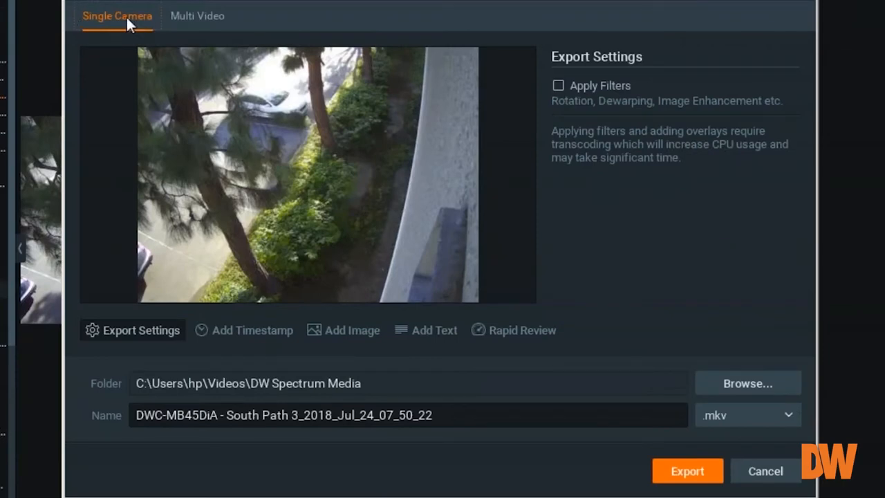
pyautogui.moveTo(593, 72)
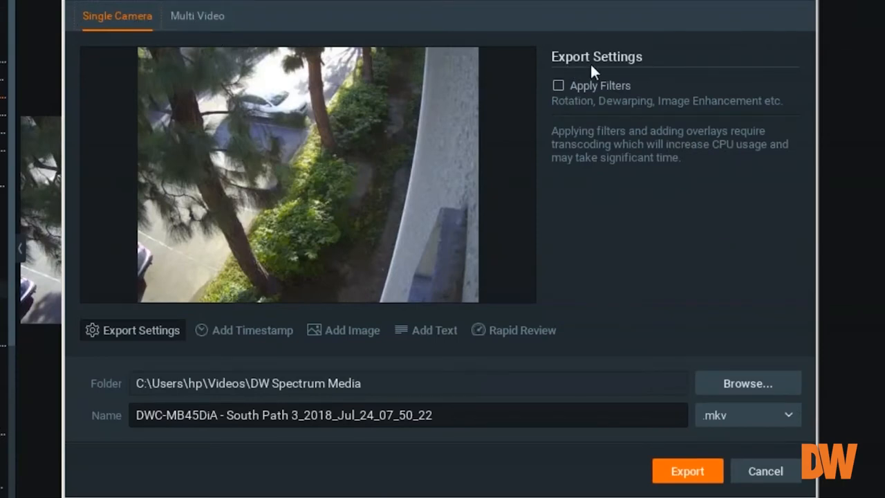
pyautogui.moveTo(246, 340)
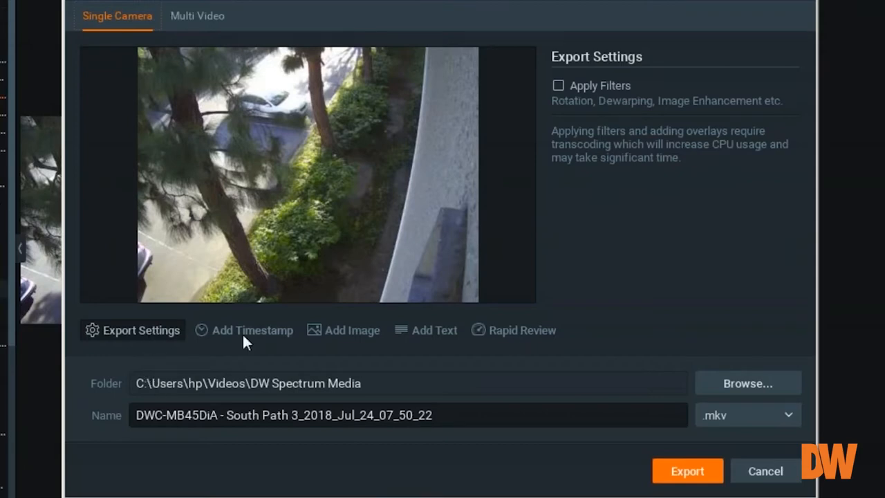
pyautogui.moveTo(501, 344)
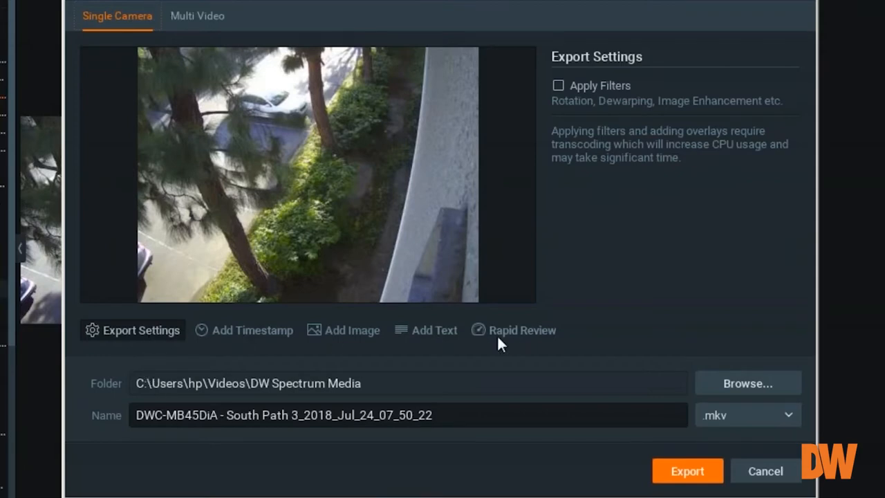
pyautogui.moveTo(207, 258)
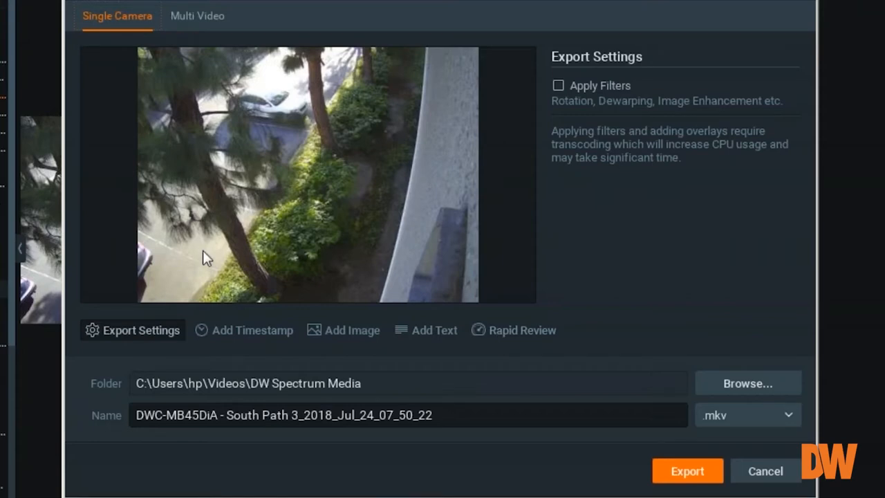
pyautogui.moveTo(353, 268)
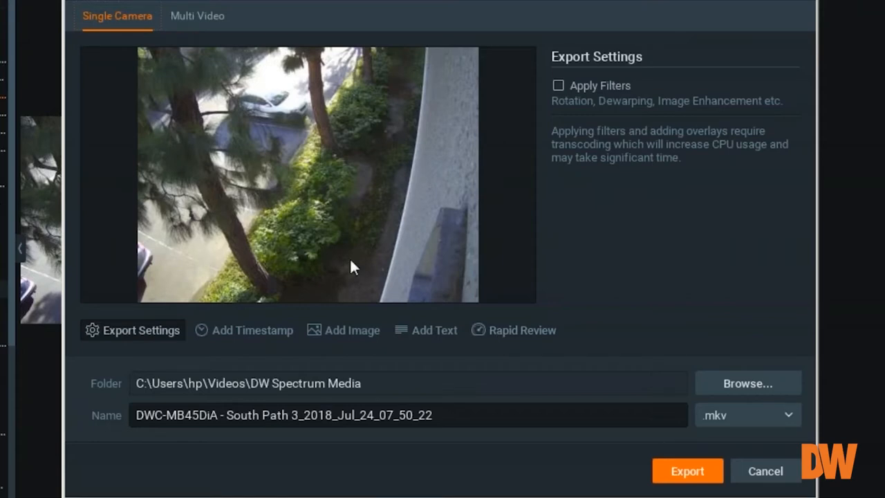
pyautogui.moveTo(576, 250)
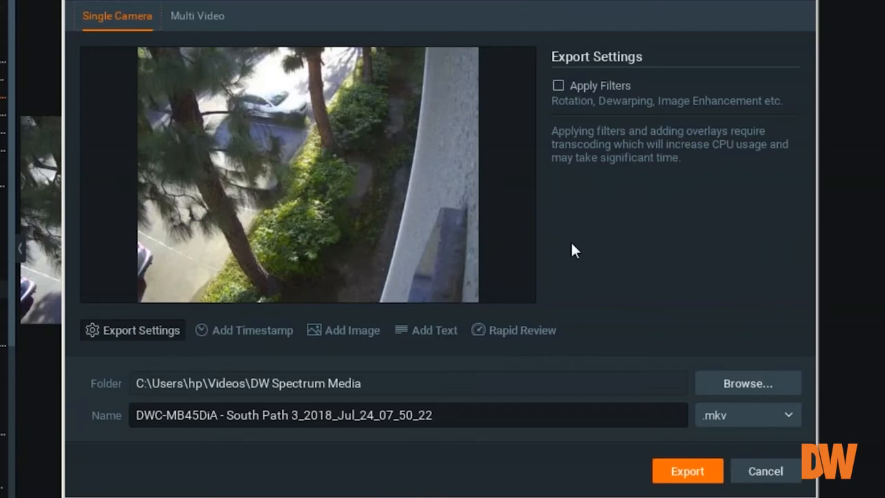
pyautogui.moveTo(266, 440)
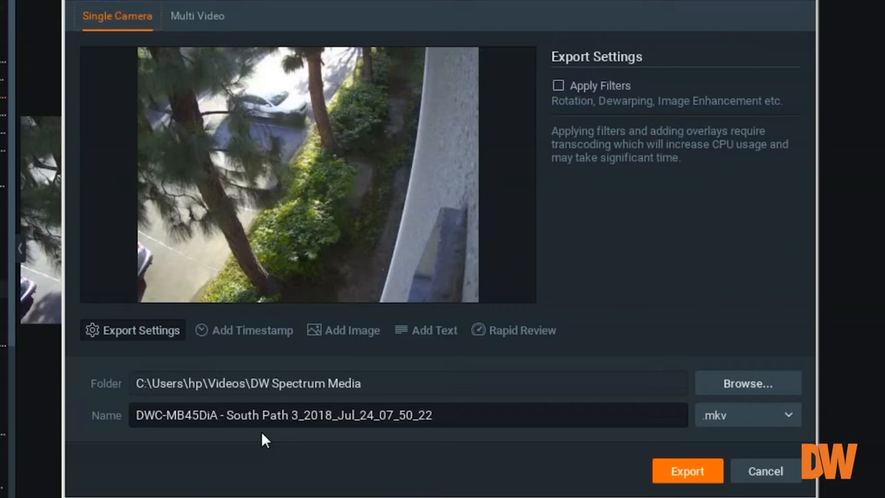
pyautogui.moveTo(277, 221)
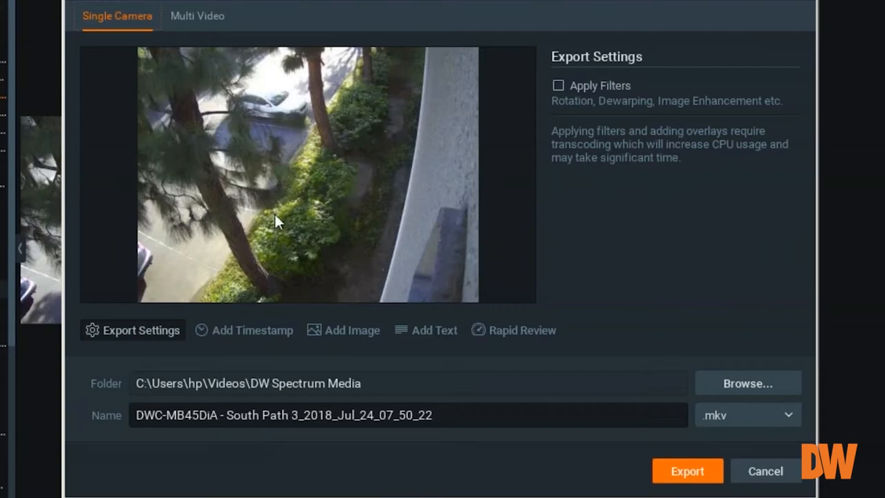
pyautogui.moveTo(395, 333)
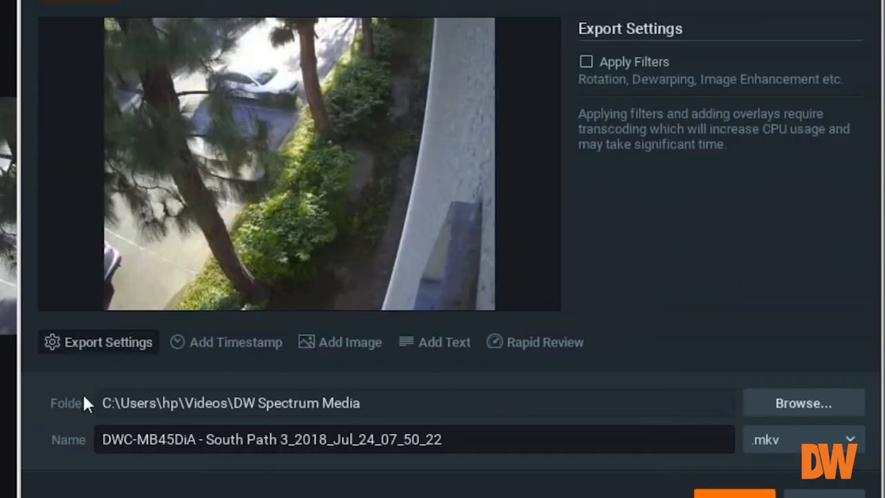
pyautogui.moveTo(261, 431)
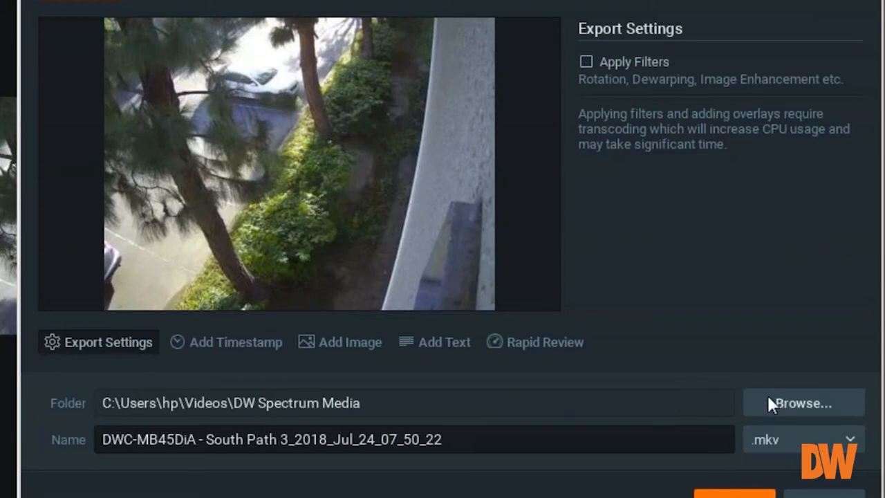
pyautogui.click(802, 404)
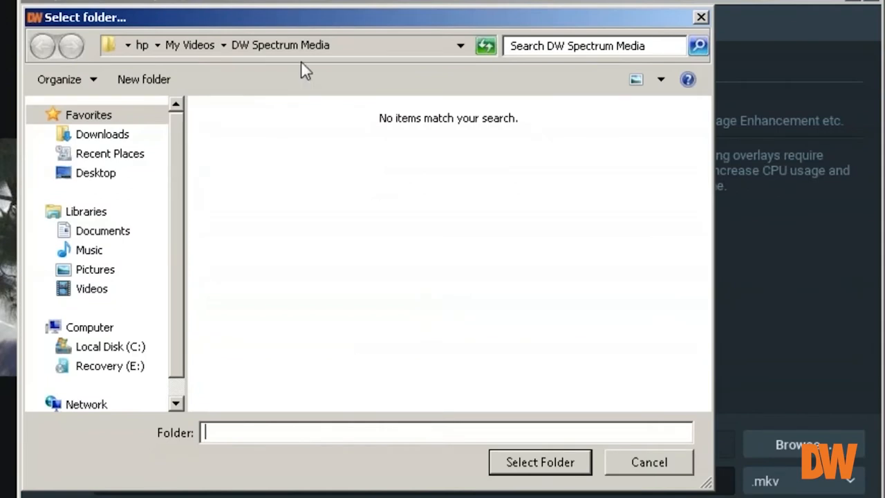
pyautogui.click(103, 230)
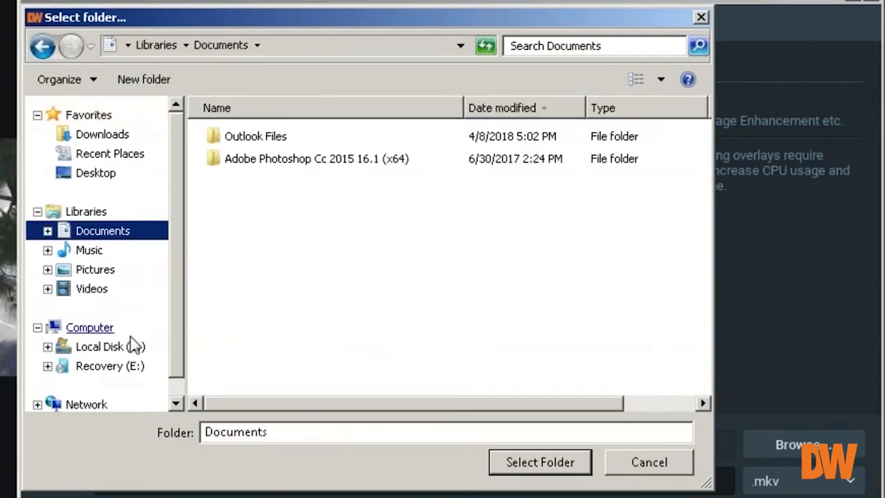
pyautogui.click(111, 345)
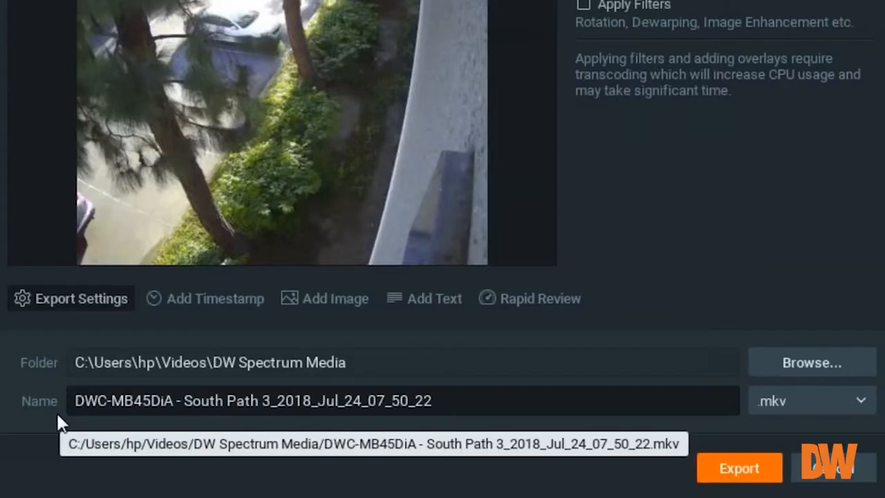
pyautogui.moveTo(173, 432)
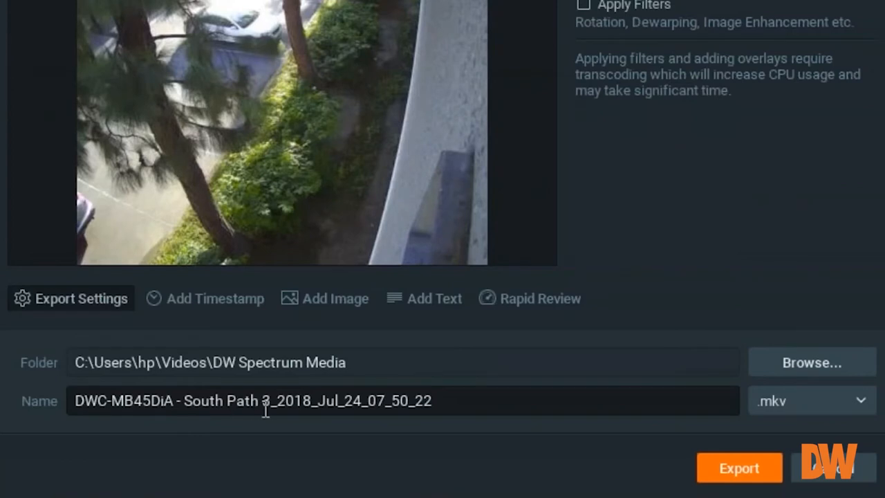
pyautogui.moveTo(274, 412)
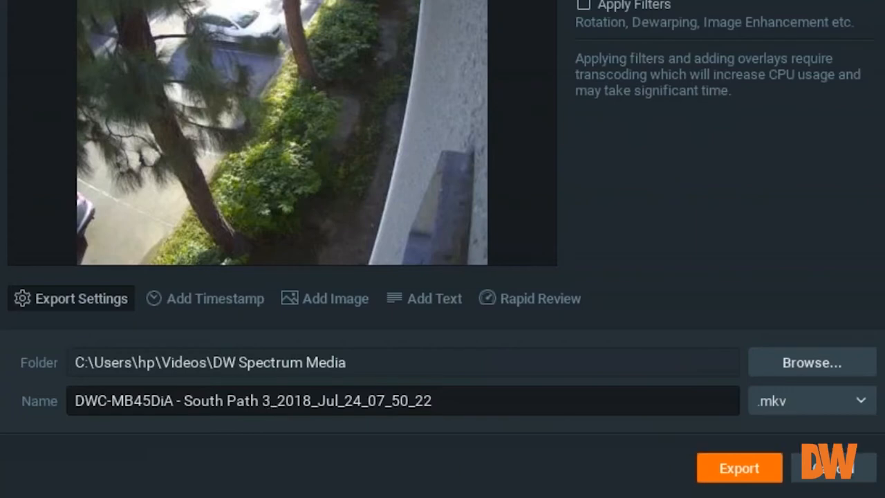
pyautogui.click(282, 401)
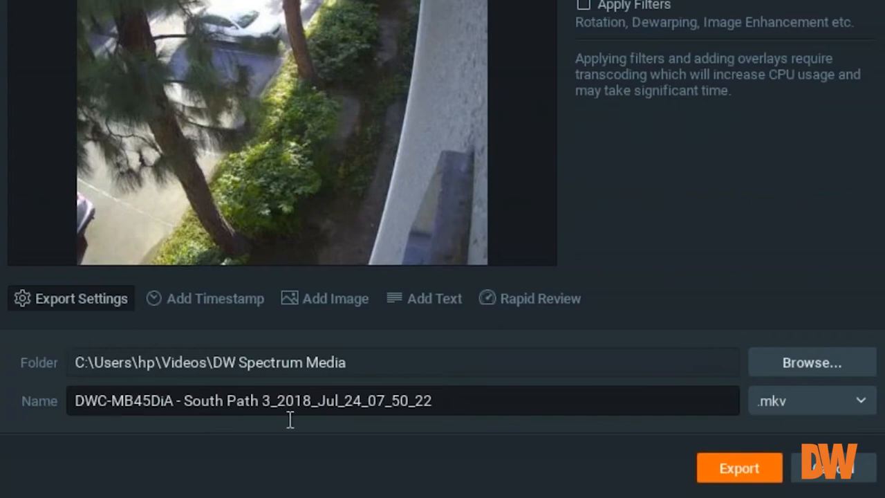
pyautogui.moveTo(340, 413)
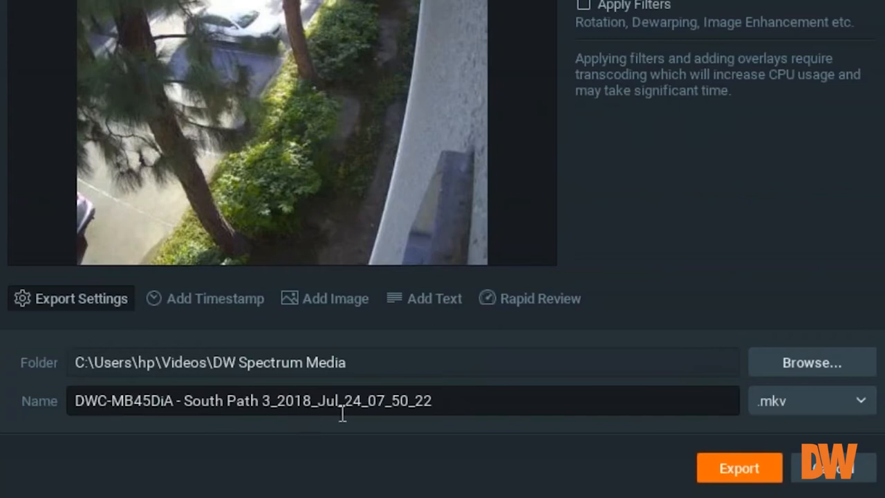
pyautogui.moveTo(387, 423)
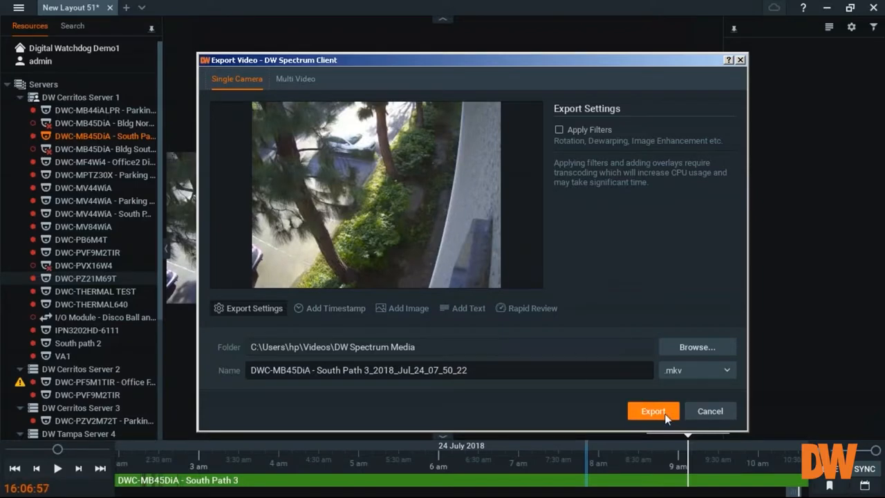
pyautogui.moveTo(550, 315)
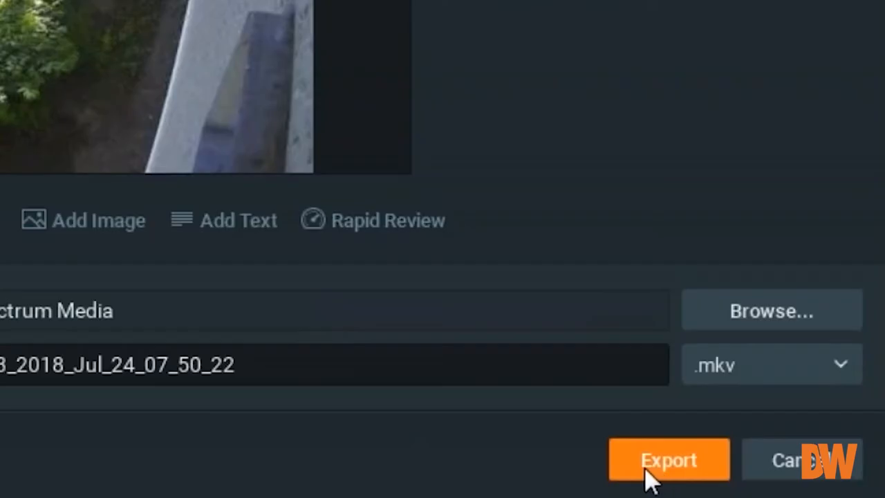
pyautogui.moveTo(550, 94)
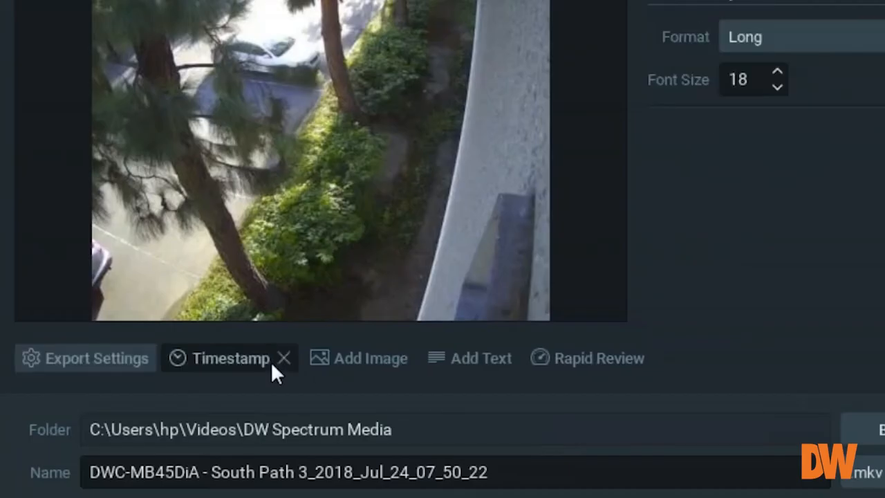
pyautogui.moveTo(249, 139)
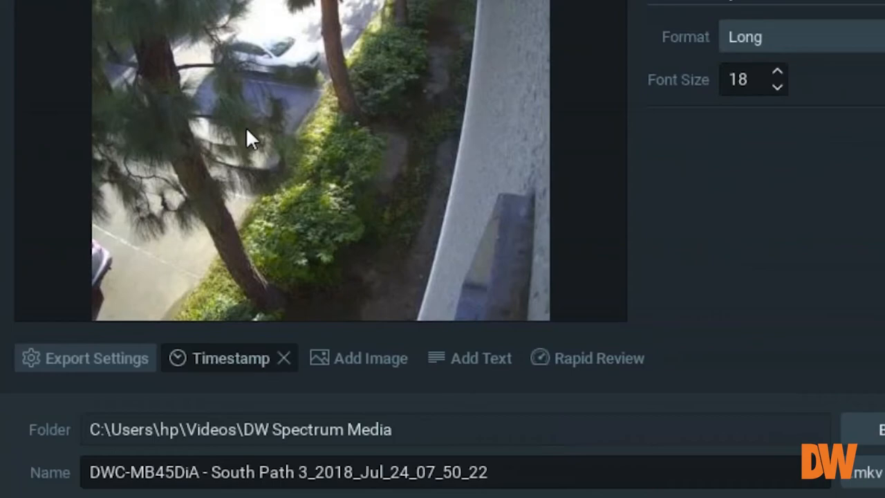
pyautogui.moveTo(223, 132)
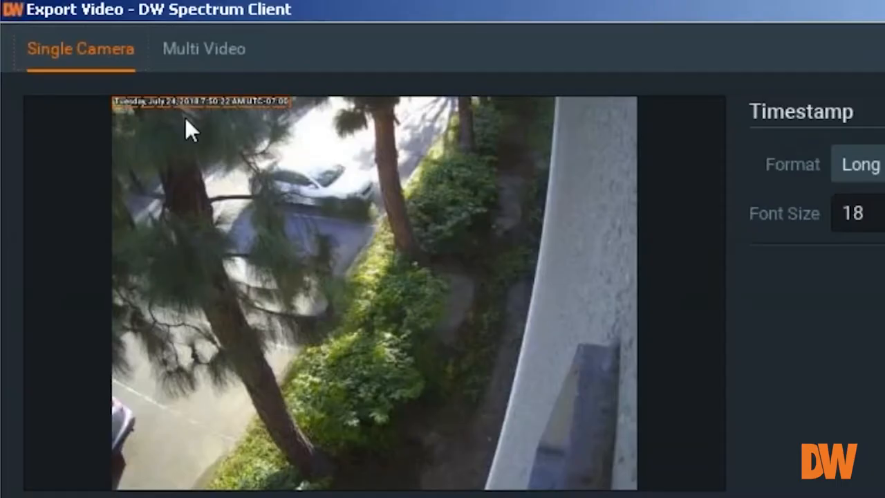
pyautogui.moveTo(187, 125)
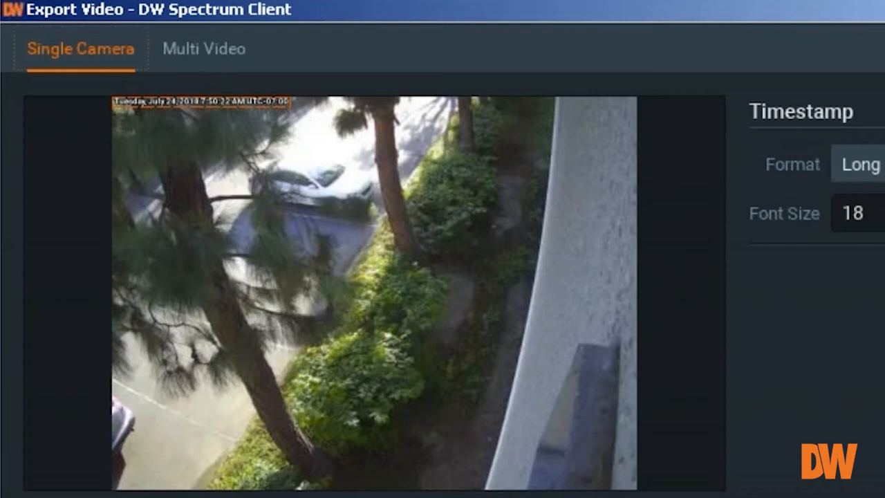
pyautogui.moveTo(207, 172)
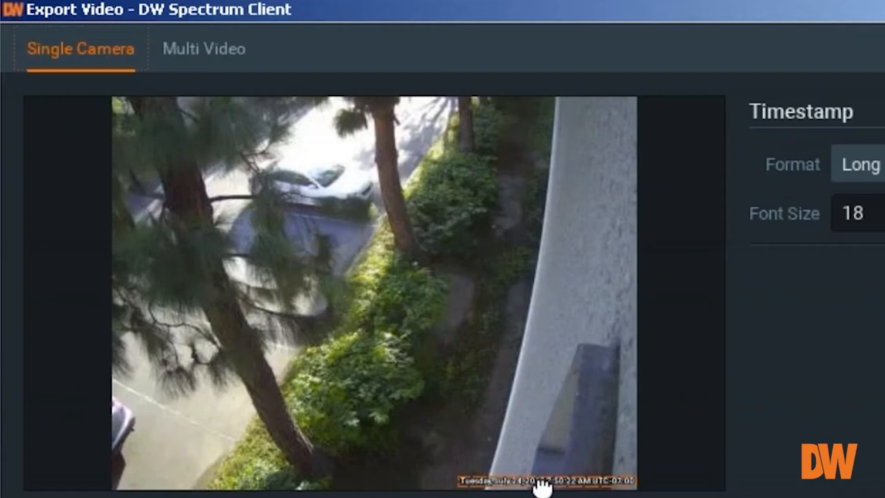
# Move the timestamp overlay to the middle of the video and enlarge its font to 21.
pyautogui.moveTo(542, 479); pyautogui.dragTo(318, 286)
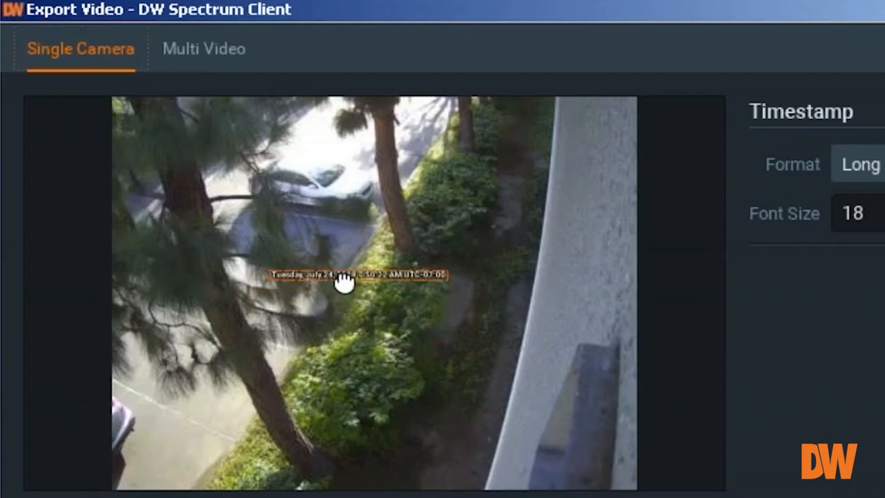
pyautogui.moveTo(528, 289)
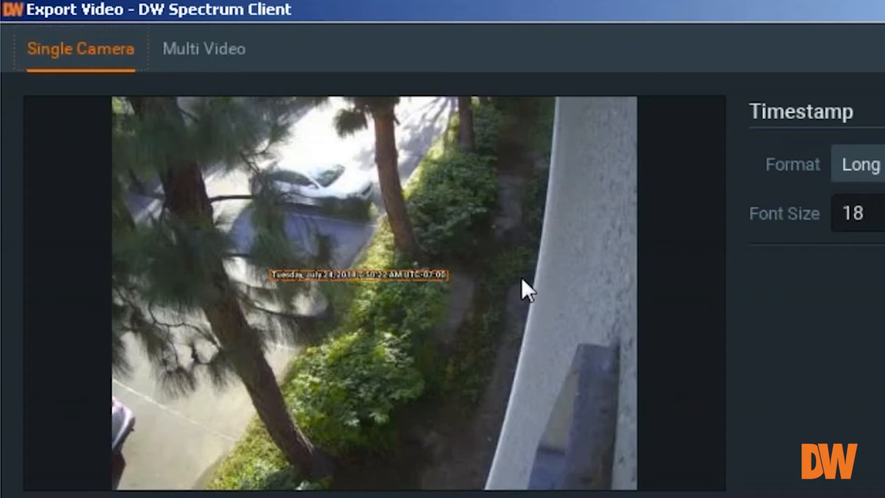
pyautogui.moveTo(760, 262)
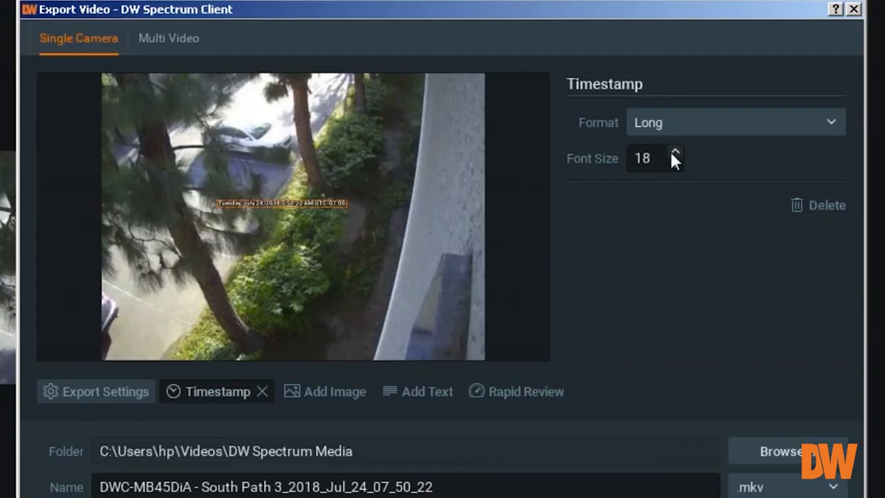
pyautogui.click(674, 152)
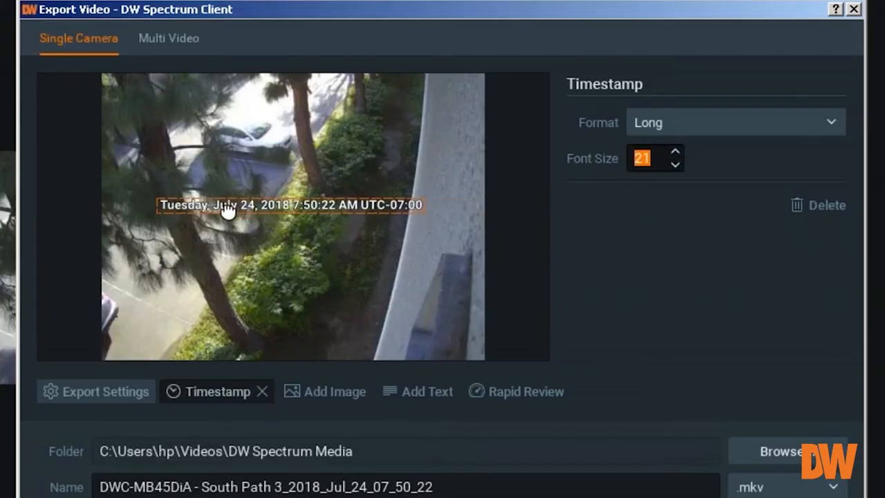
pyautogui.moveTo(630, 183)
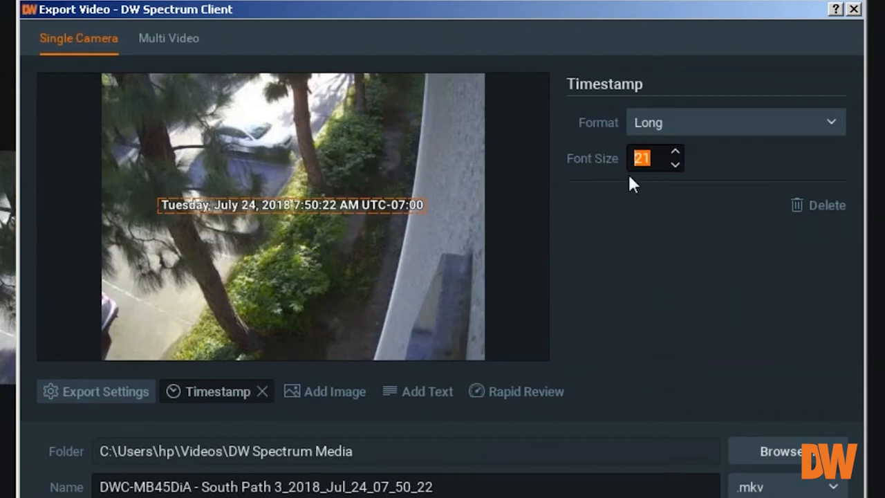
pyautogui.moveTo(218, 237)
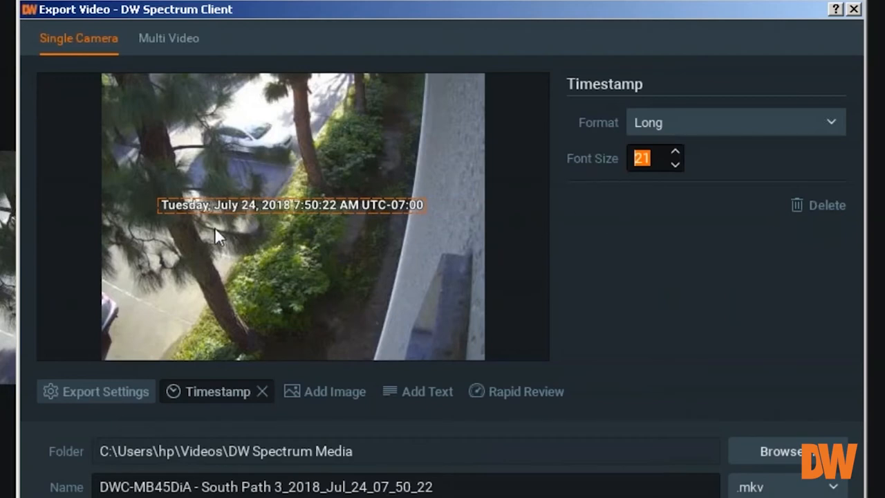
pyautogui.moveTo(307, 214)
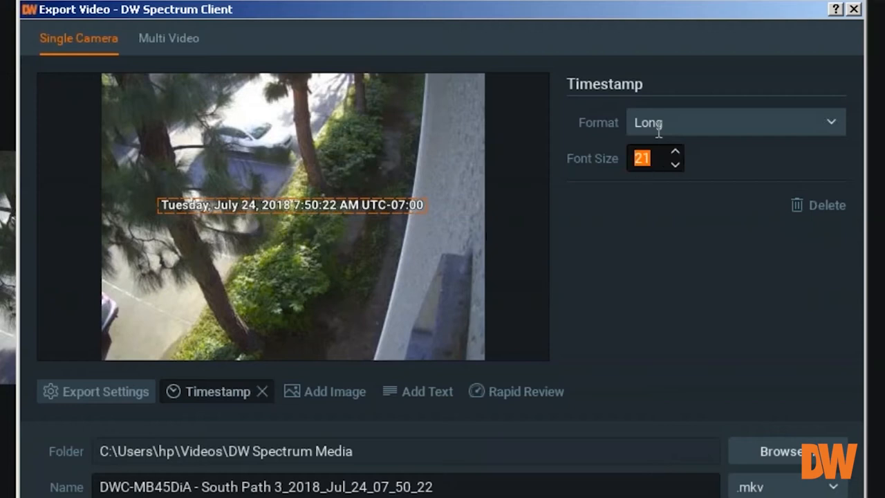
# Try Short and ISO 8601 timestamp formats, set font size 20, and settle on RFC 2822.
pyautogui.click(735, 122)
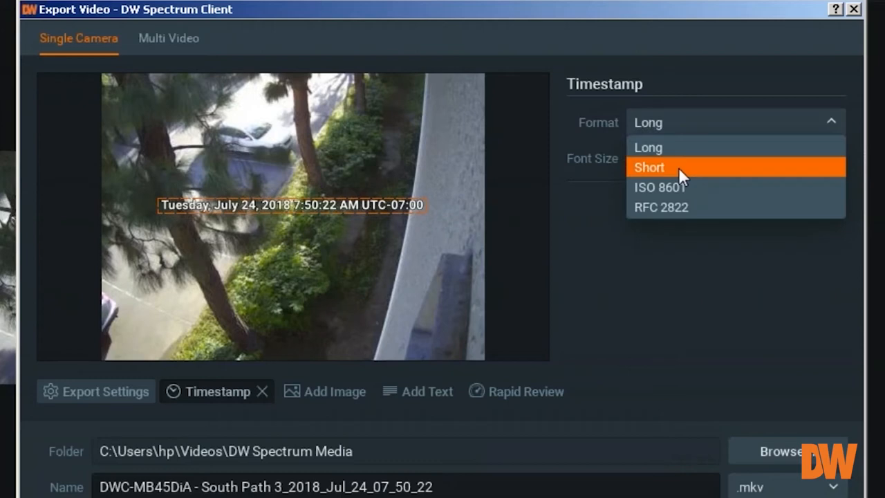
pyautogui.click(648, 166)
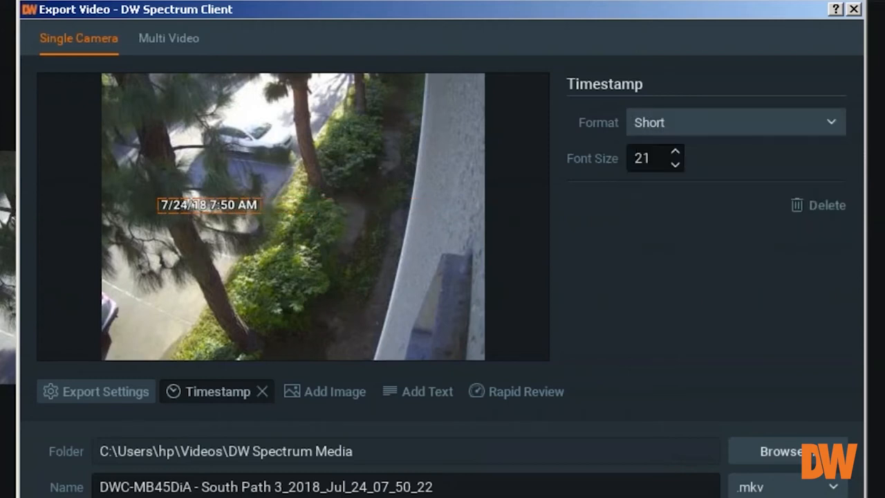
pyautogui.moveTo(238, 210)
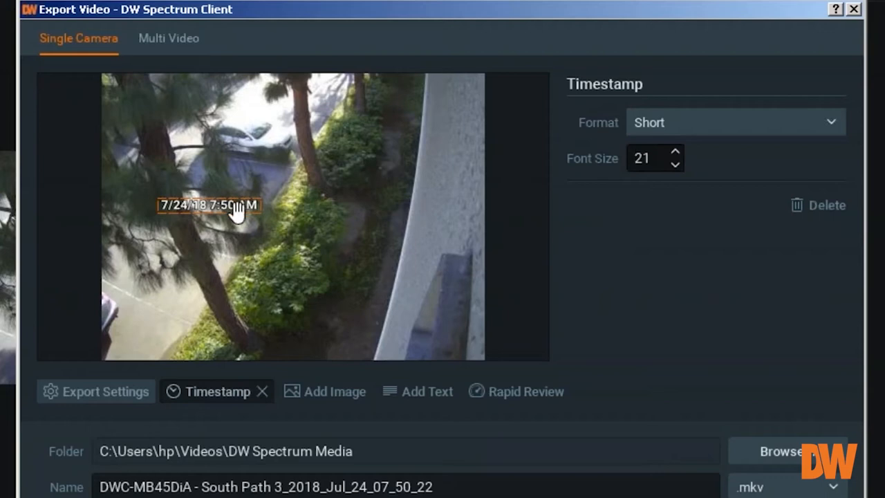
pyautogui.click(733, 121)
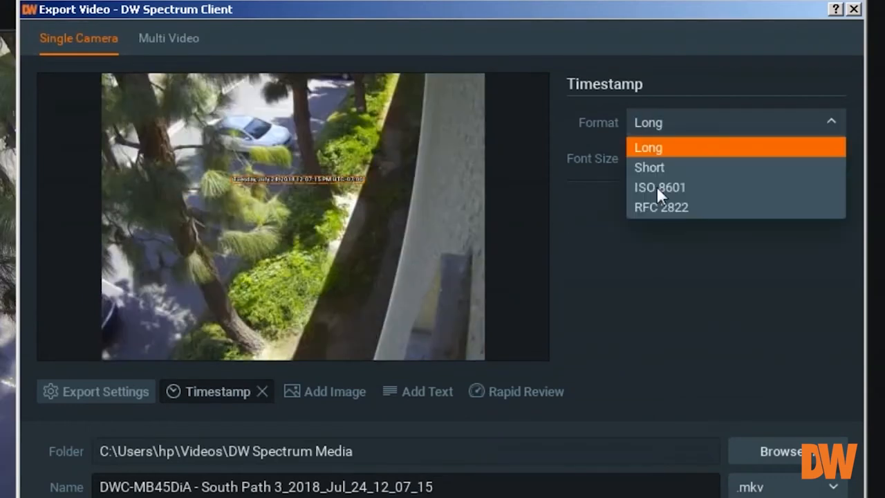
pyautogui.click(658, 187)
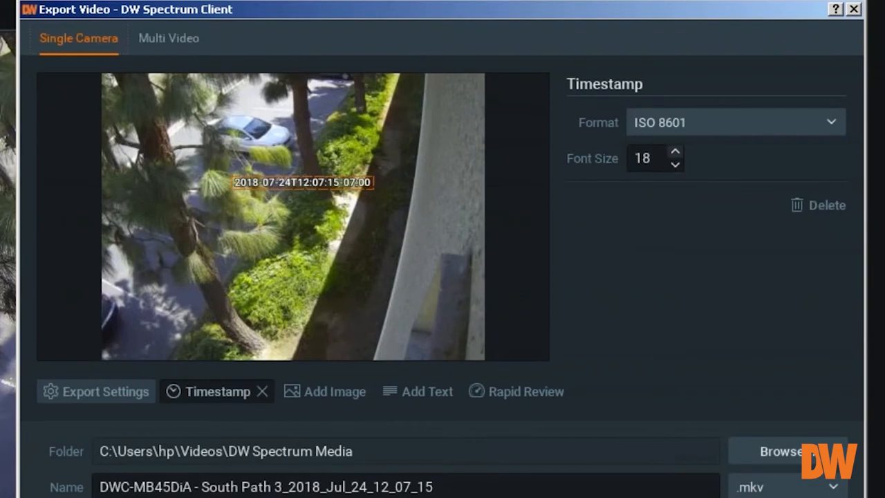
pyautogui.click(675, 152)
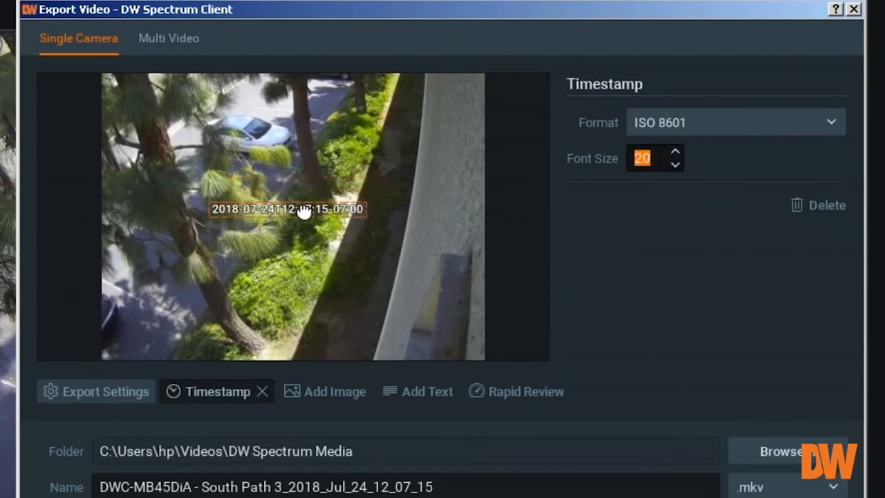
pyautogui.click(735, 122)
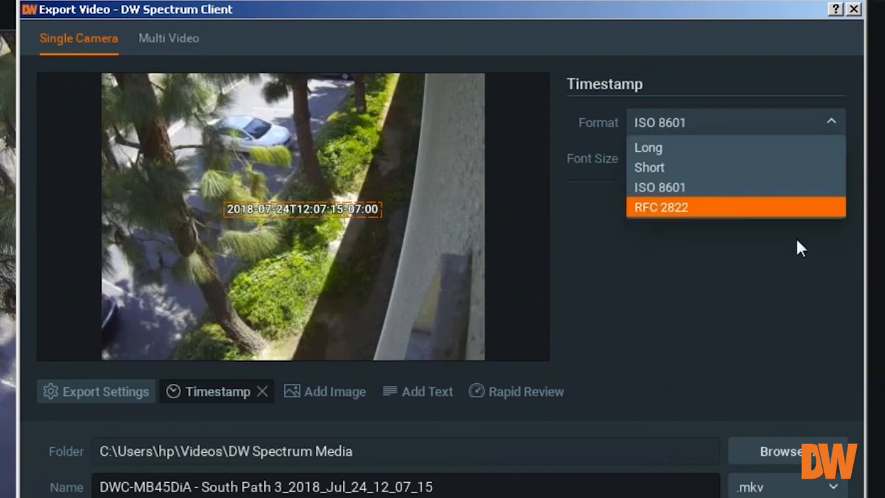
pyautogui.click(661, 208)
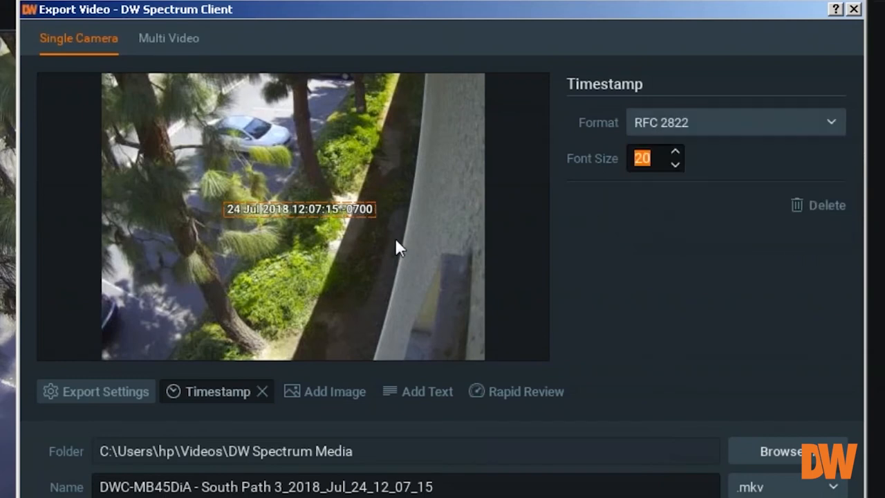
pyautogui.moveTo(689, 268)
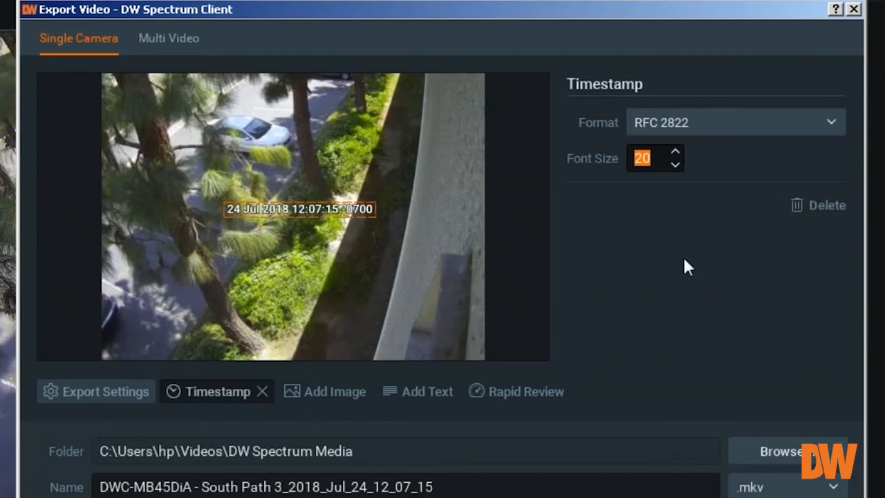
pyautogui.moveTo(692, 242)
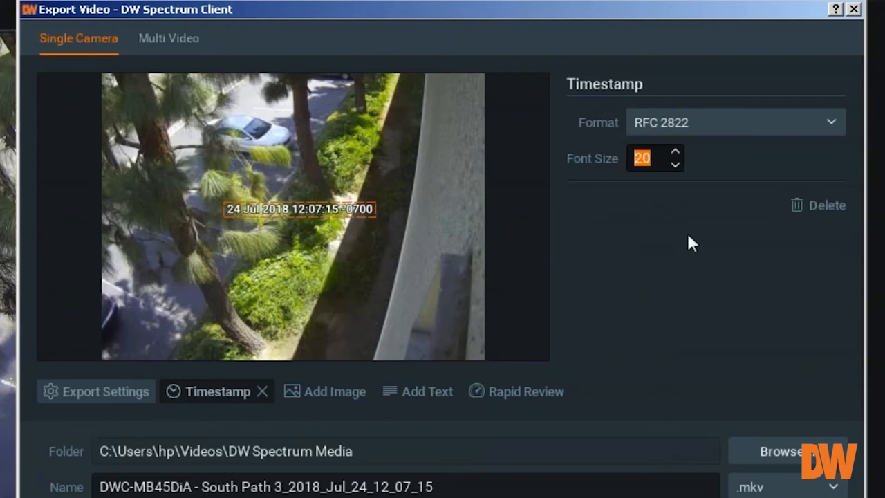
pyautogui.moveTo(357, 235)
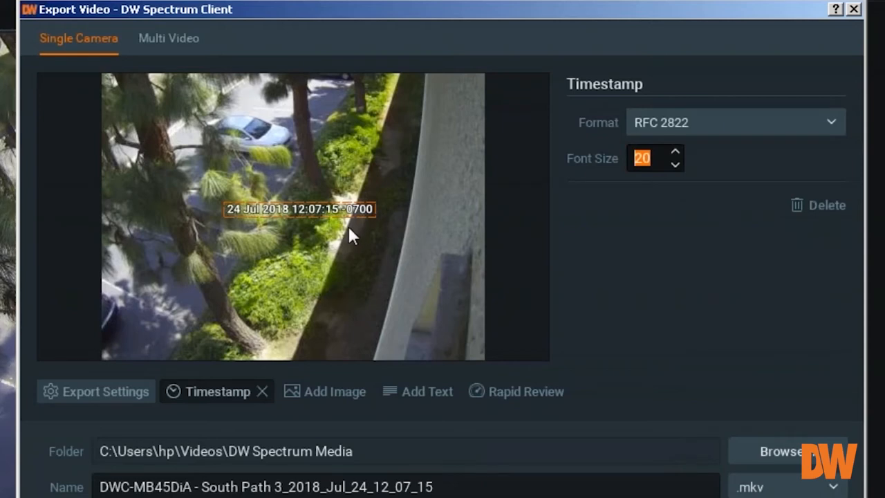
# Remove the timestamp overlay, leaving the default DW logo image overlay on the preview.
pyautogui.moveTo(299, 209); pyautogui.dragTo(320, 302)
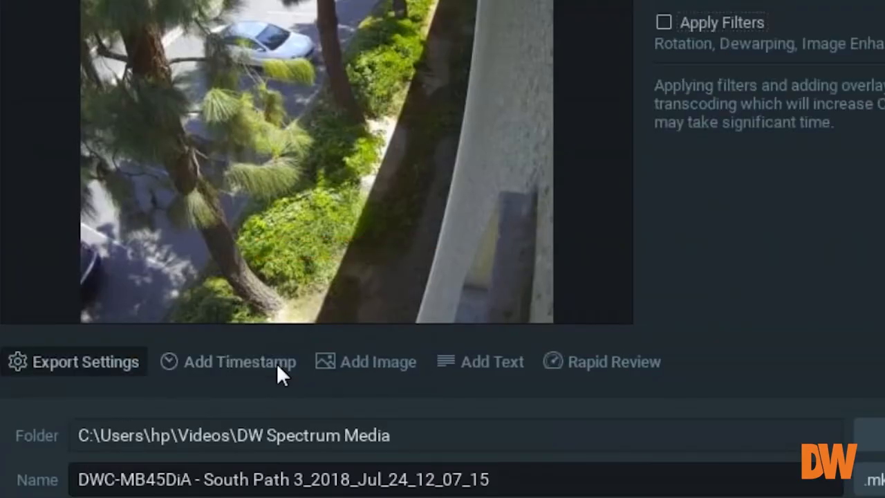
pyautogui.click(365, 362)
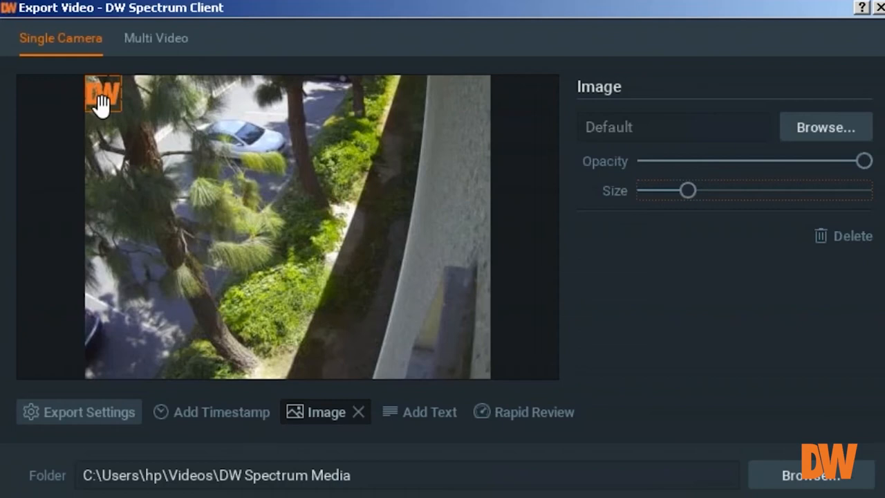
# Place the DW logo watermark in the upper-left corner and reduce its opacity to about half.
pyautogui.moveTo(102, 94); pyautogui.dragTo(270, 173)
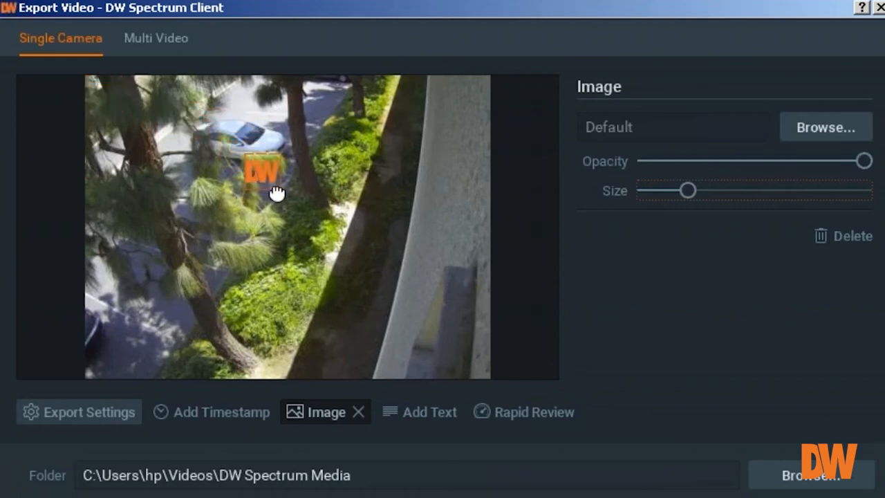
pyautogui.moveTo(263, 168); pyautogui.dragTo(139, 111)
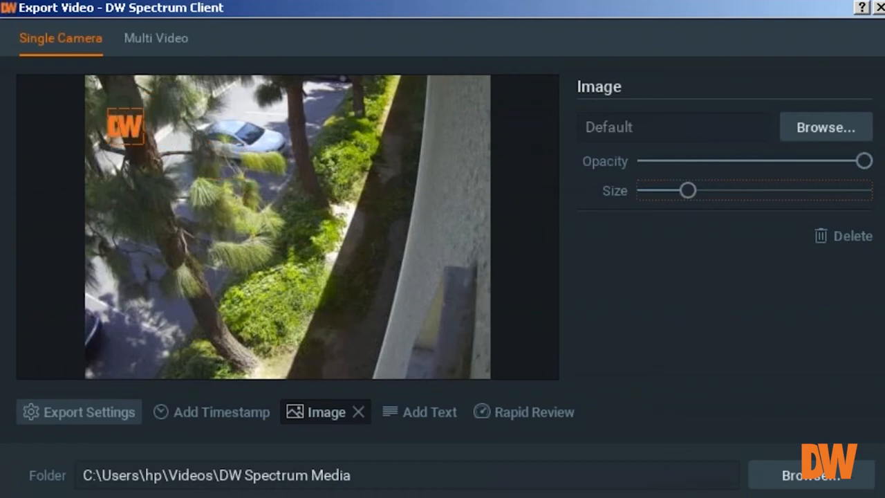
pyautogui.moveTo(608, 172)
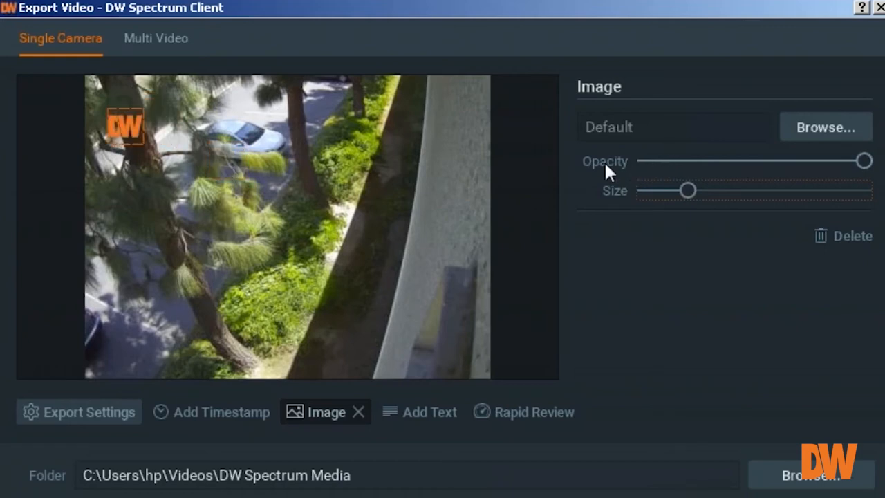
pyautogui.moveTo(863, 161)
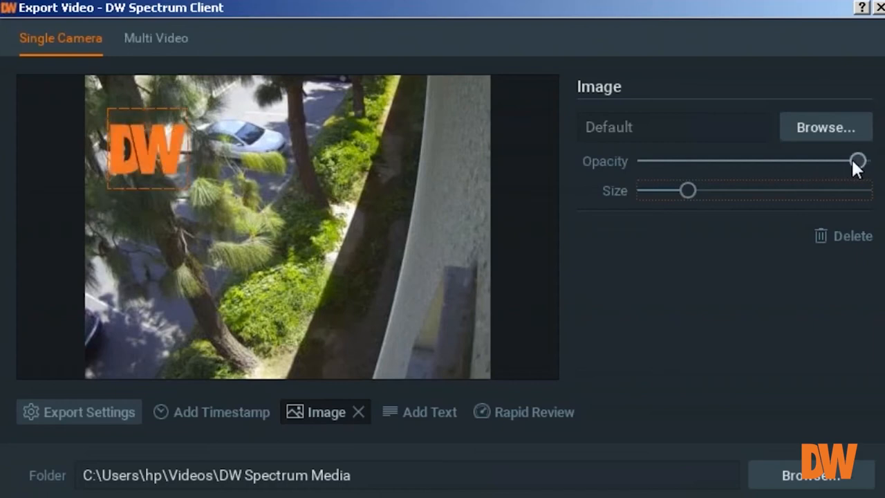
pyautogui.moveTo(857, 161); pyautogui.dragTo(786, 160)
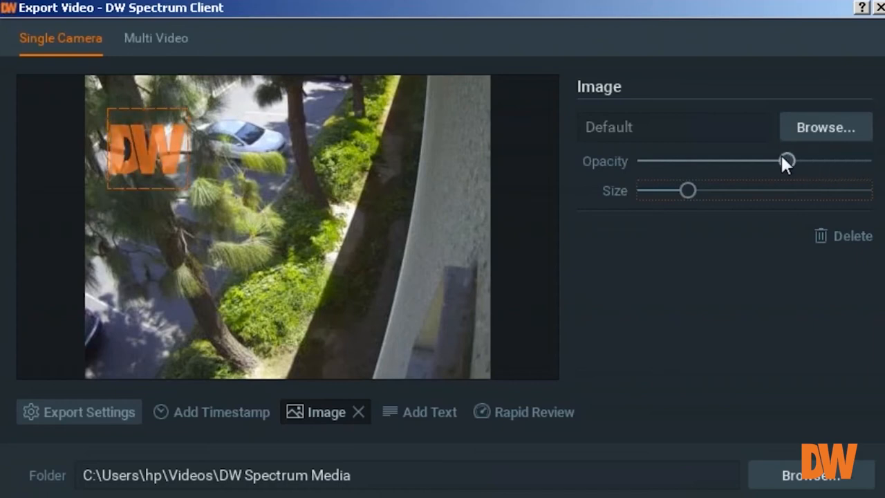
pyautogui.moveTo(785, 160); pyautogui.dragTo(727, 160)
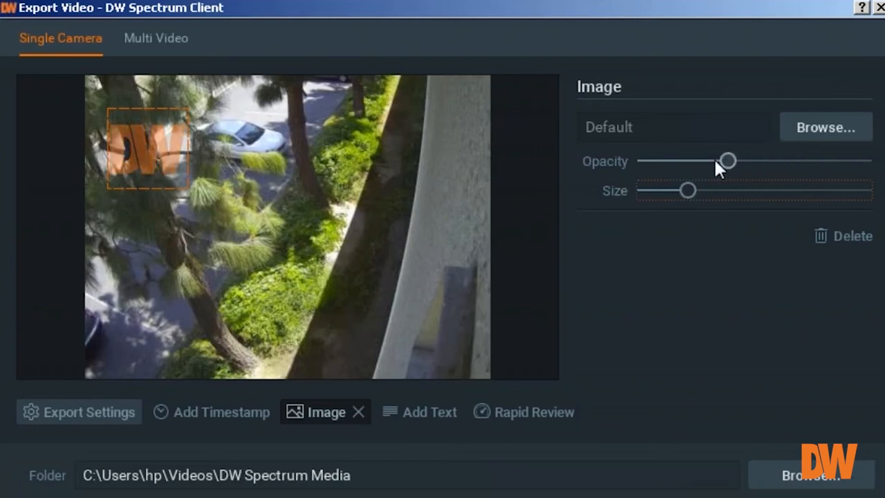
pyautogui.moveTo(727, 160); pyautogui.dragTo(688, 160)
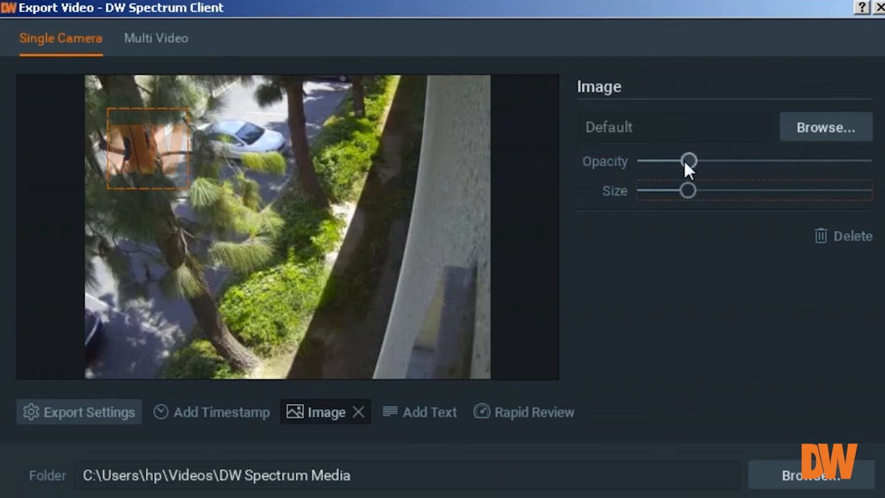
pyautogui.moveTo(689, 160); pyautogui.dragTo(726, 160)
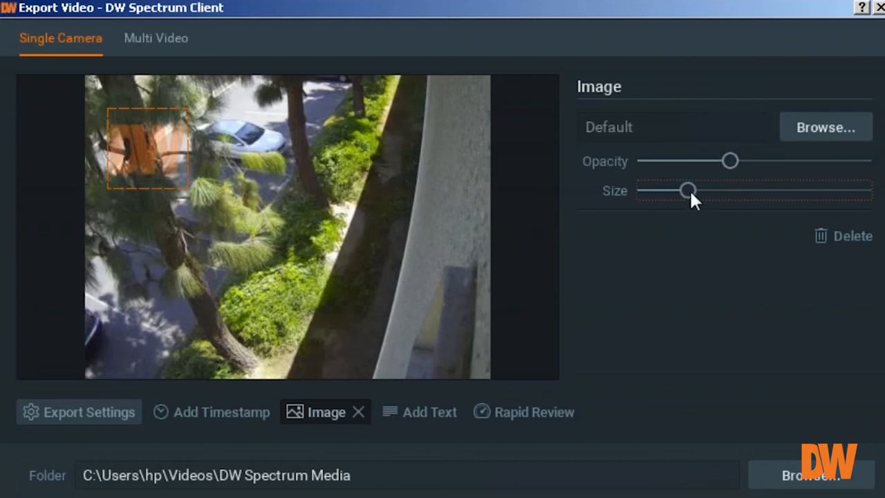
# Adjust the Size slider to leave the DW logo watermark at a medium size.
pyautogui.moveTo(691, 191); pyautogui.dragTo(669, 191)
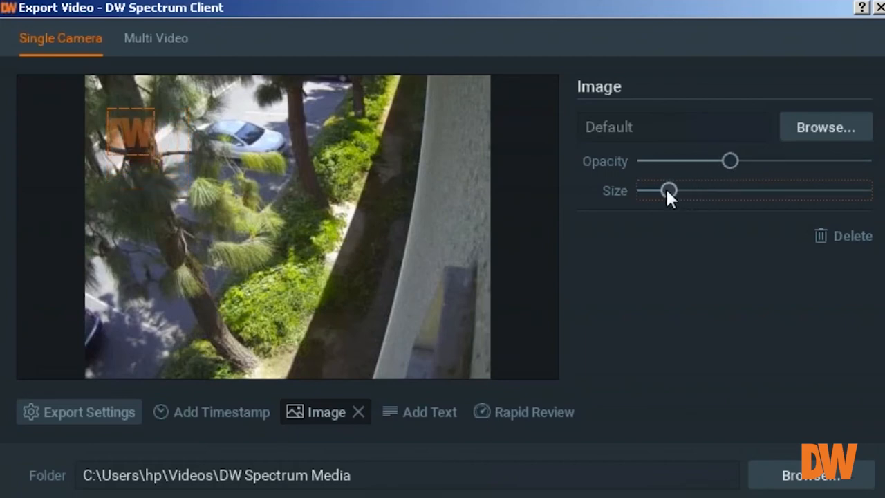
pyautogui.moveTo(667, 189); pyautogui.dragTo(736, 190)
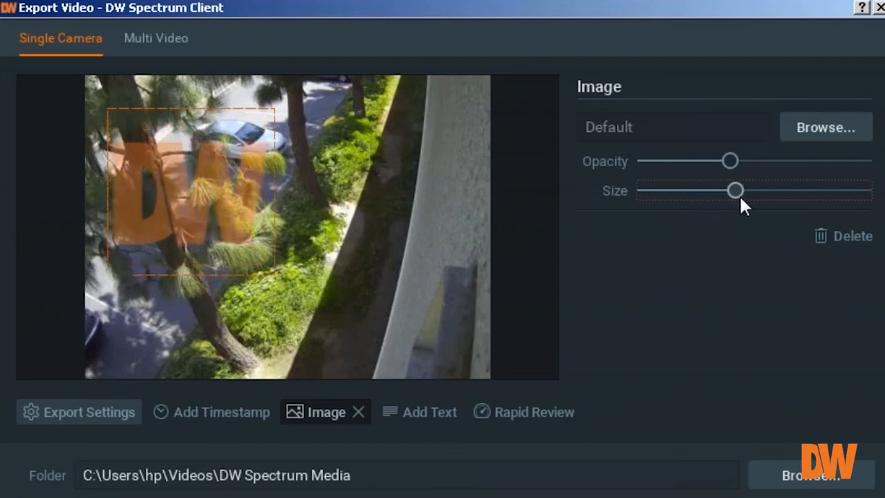
pyautogui.moveTo(736, 191); pyautogui.dragTo(705, 191)
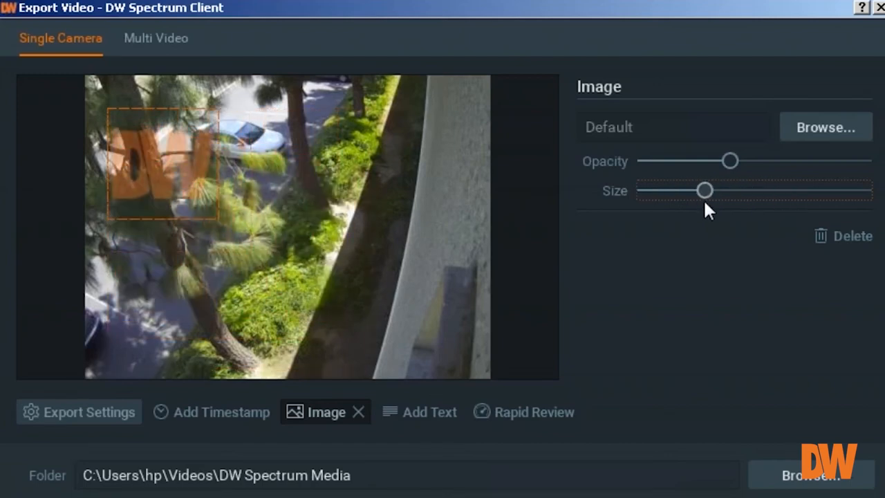
pyautogui.moveTo(705, 190); pyautogui.dragTo(802, 191)
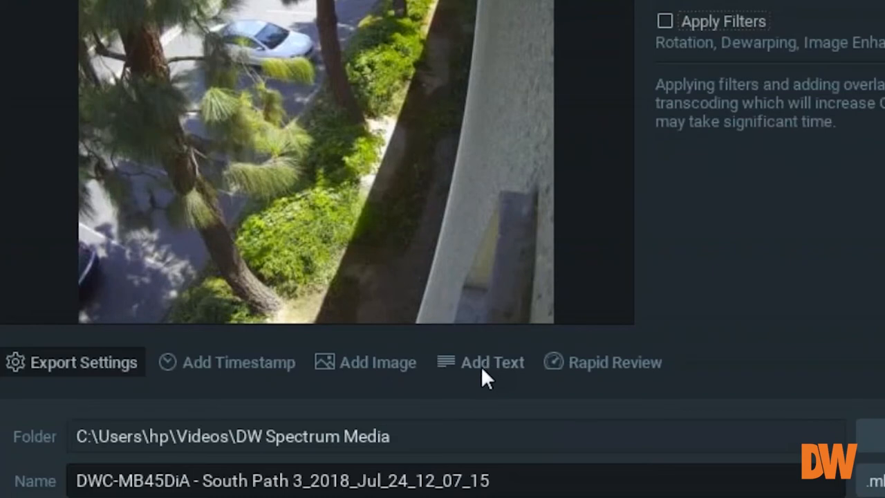
# Add a text overlay reading 'suspicious movement about here'.
pyautogui.click(481, 362)
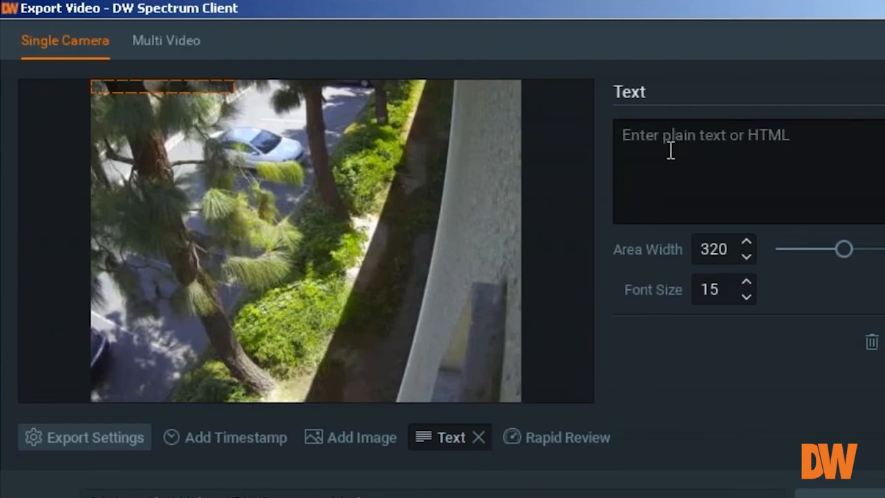
pyautogui.write('suspicious m')
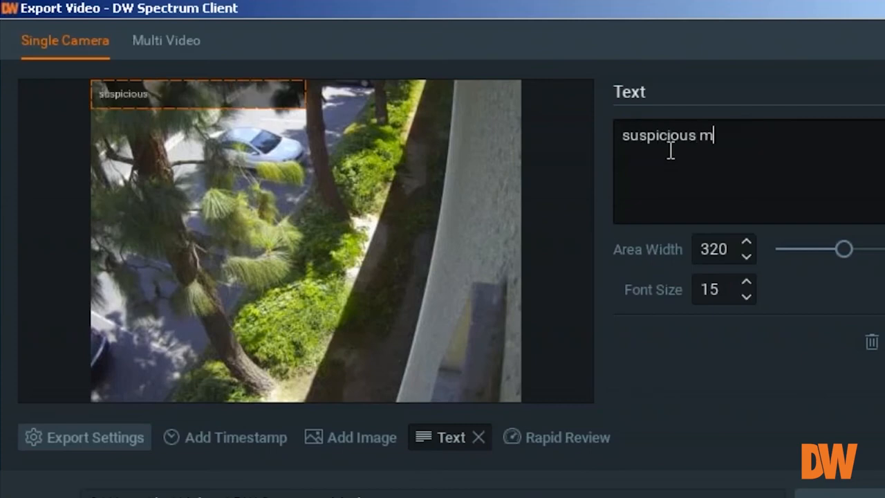
pyautogui.write('ovement')
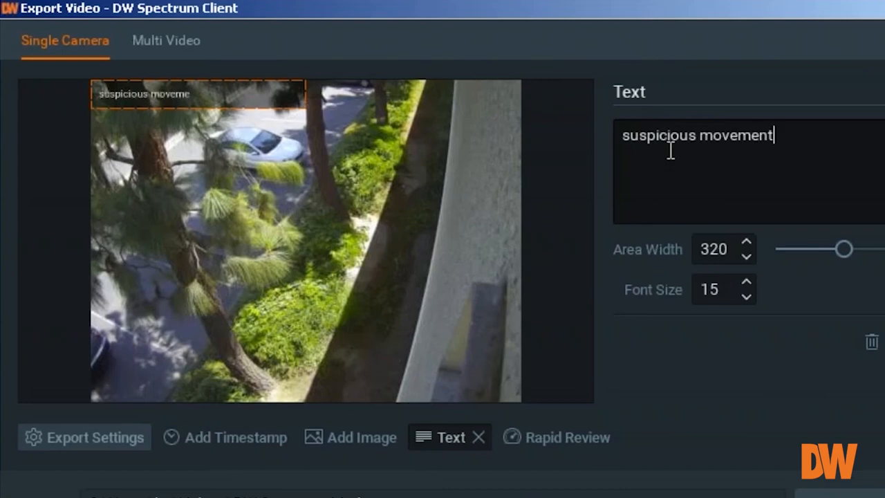
pyautogui.write('nt')
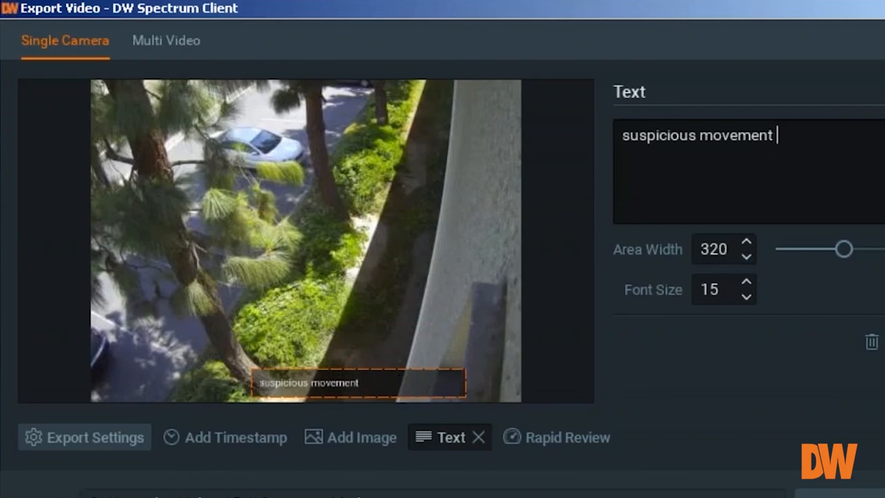
pyautogui.write('about')
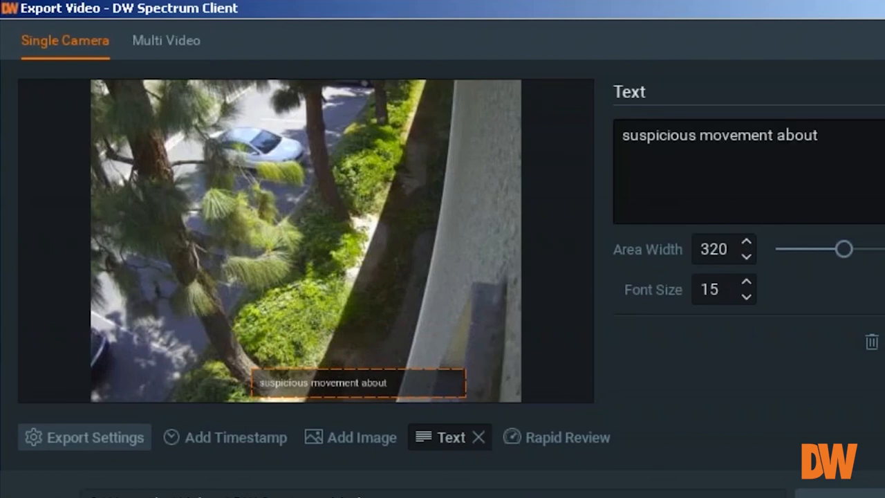
pyautogui.write('here')
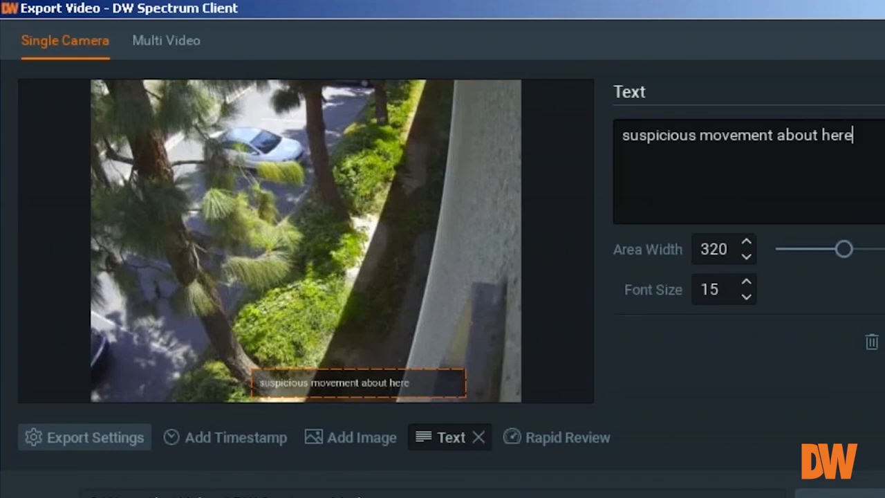
pyautogui.moveTo(746, 249)
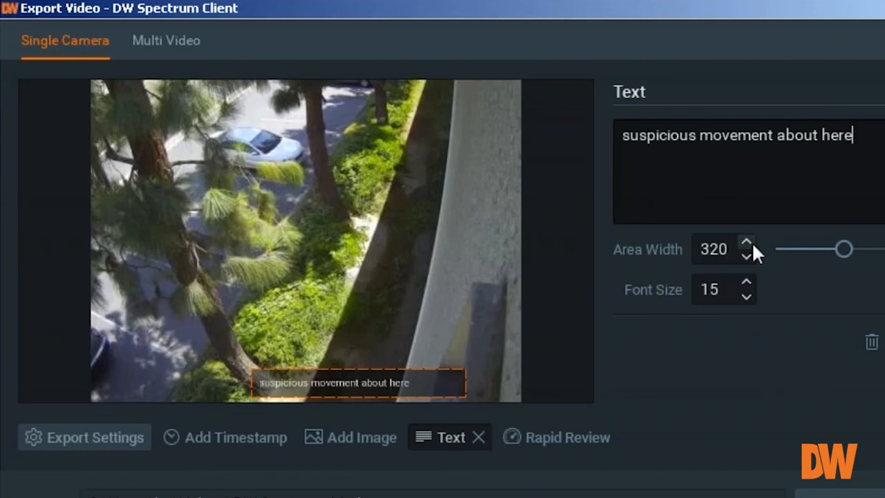
# Raise the caption font size to 18 and widen its text area to 374.
pyautogui.click(746, 285)
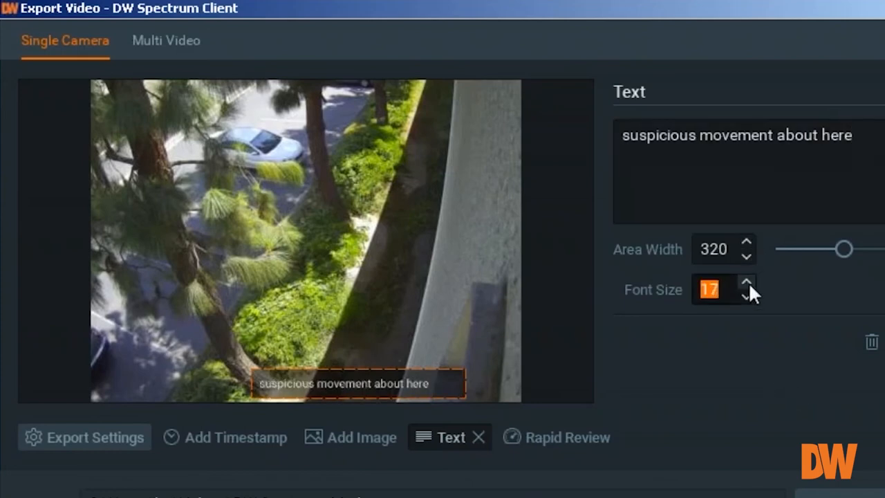
pyautogui.click(746, 283)
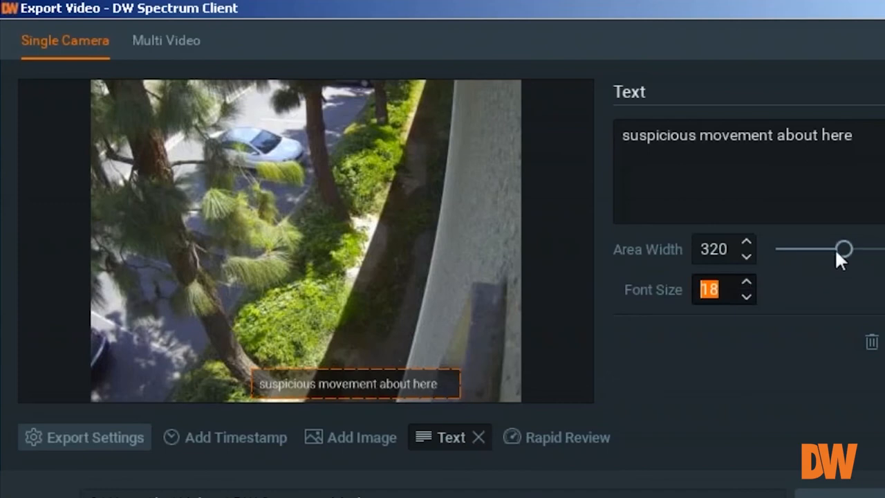
pyautogui.moveTo(843, 249); pyautogui.dragTo(851, 249)
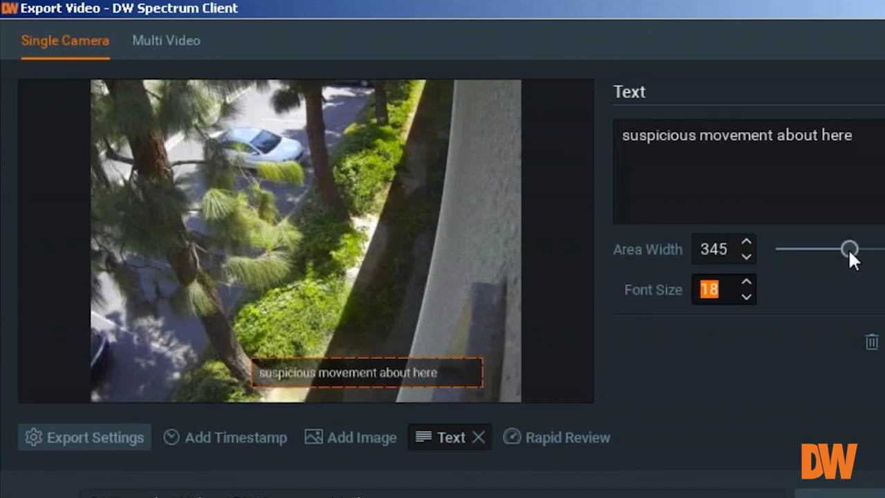
pyautogui.moveTo(851, 248); pyautogui.dragTo(857, 248)
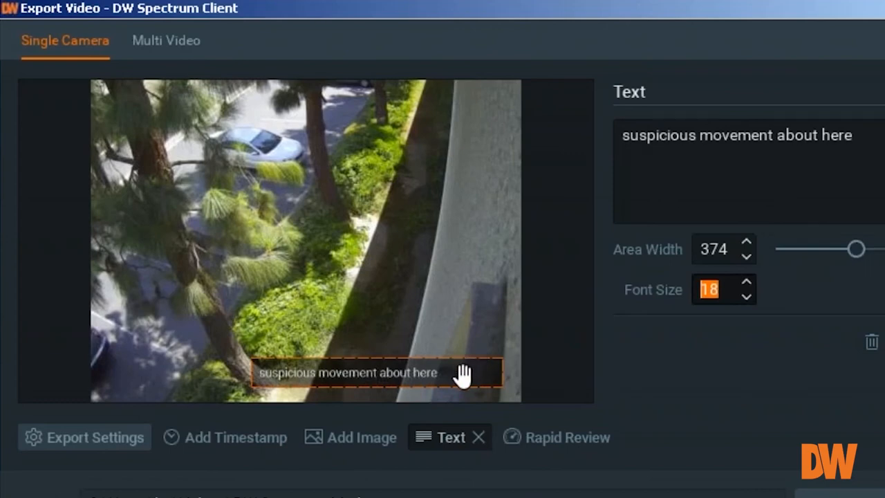
pyautogui.moveTo(456, 378)
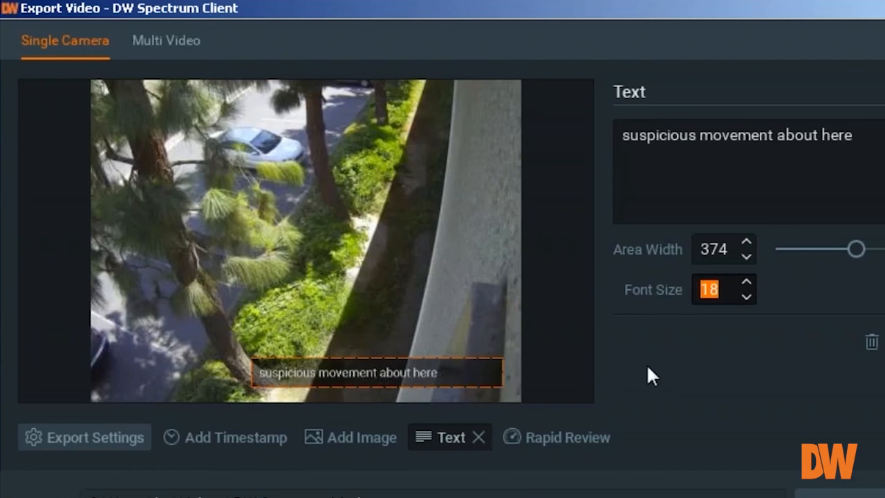
pyautogui.moveTo(611, 407)
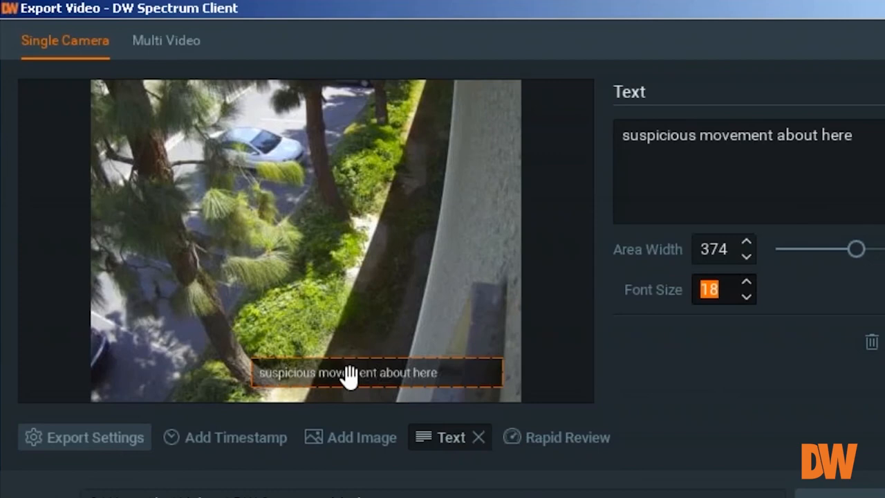
pyautogui.moveTo(551, 417)
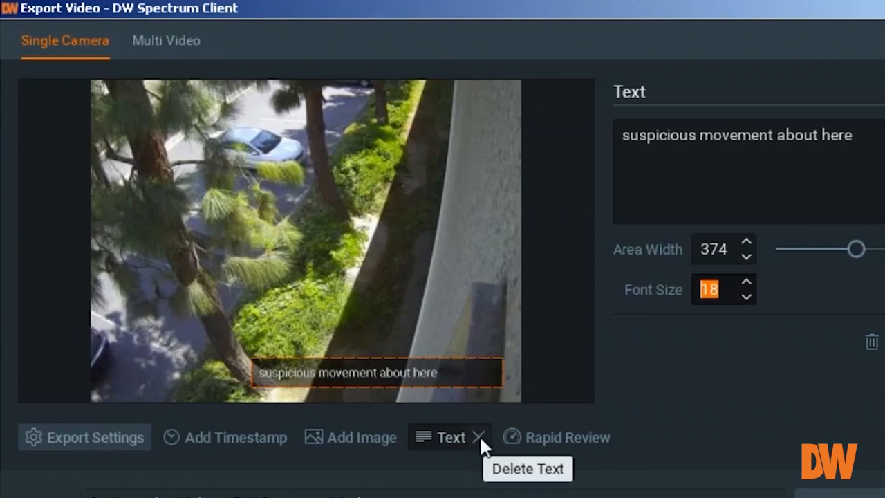
# Remove the text caption and bring up the Rapid Review speed settings.
pyautogui.click(478, 437)
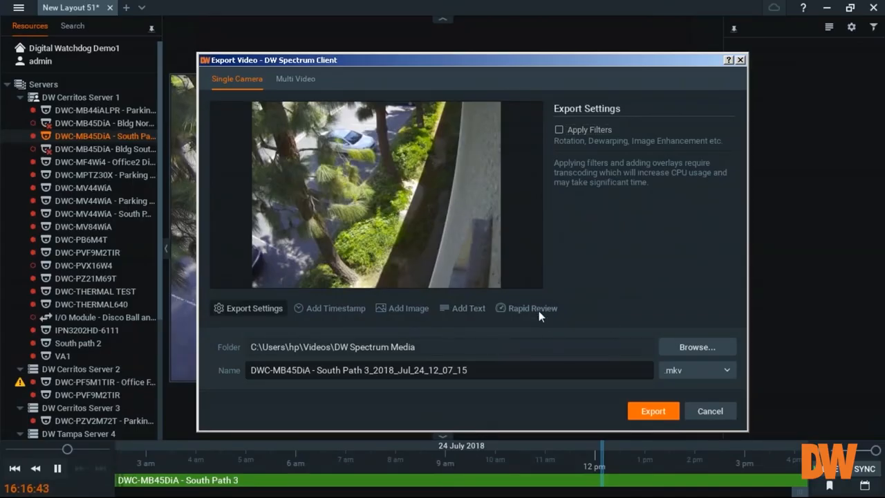
pyautogui.click(526, 307)
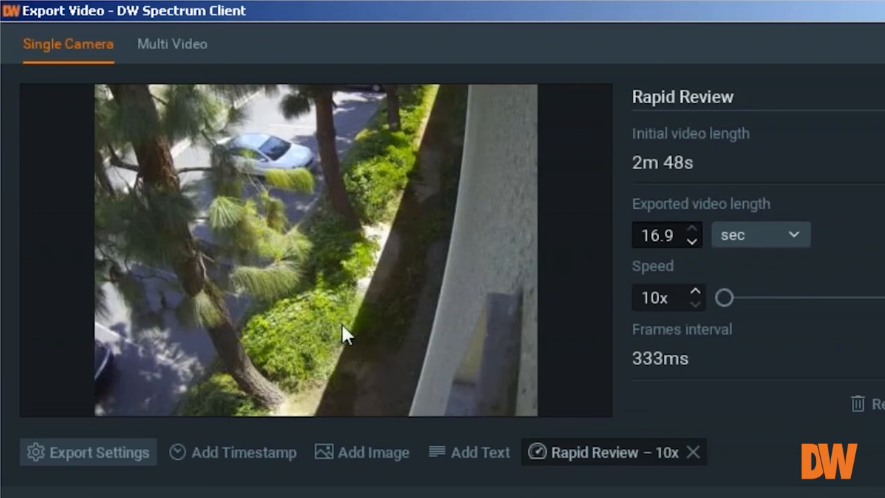
pyautogui.moveTo(440, 307)
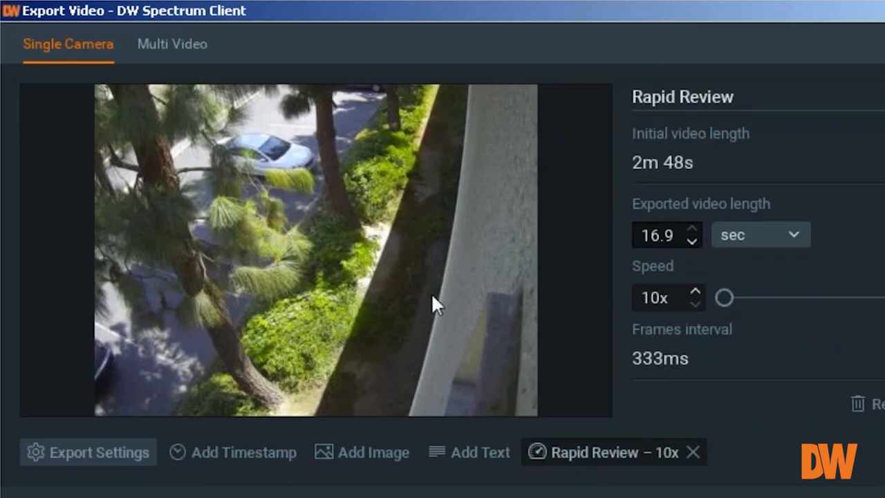
pyautogui.click(657, 235)
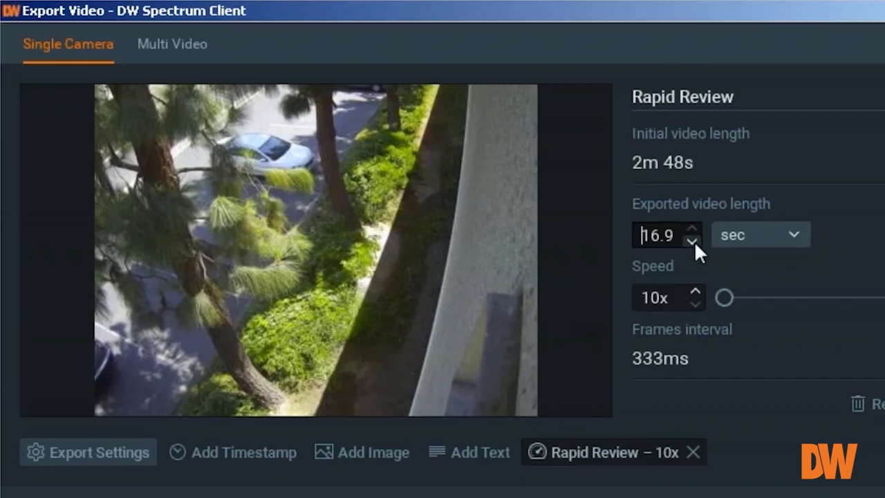
pyautogui.moveTo(724, 297)
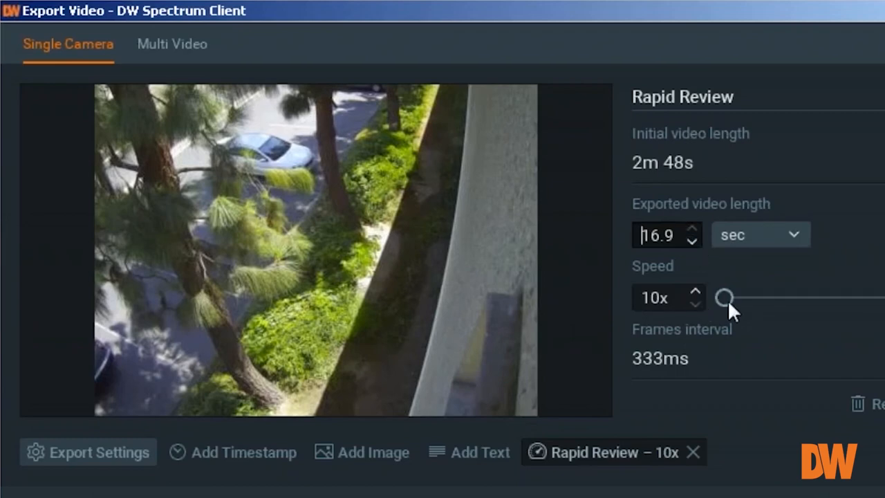
pyautogui.moveTo(721, 307)
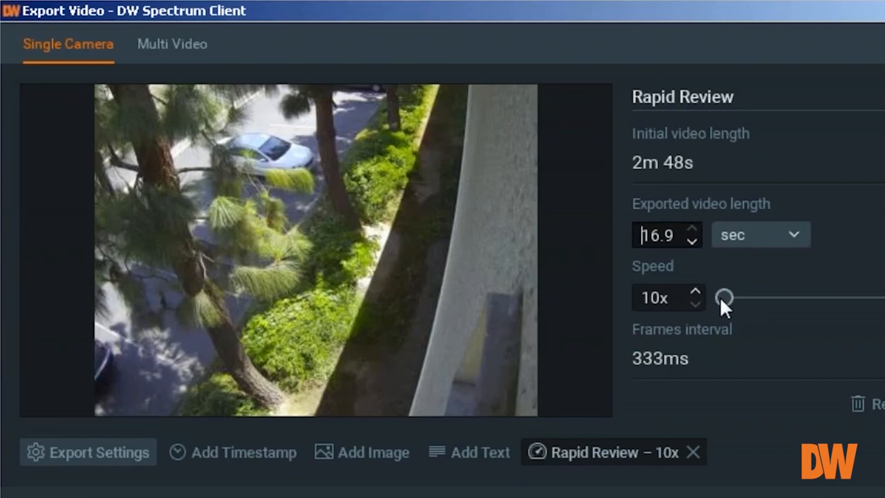
# Drag the Speed slider through 30x, 40x, 20x and 13x, leaving Rapid Review at 35x.
pyautogui.moveTo(724, 298); pyautogui.dragTo(791, 297)
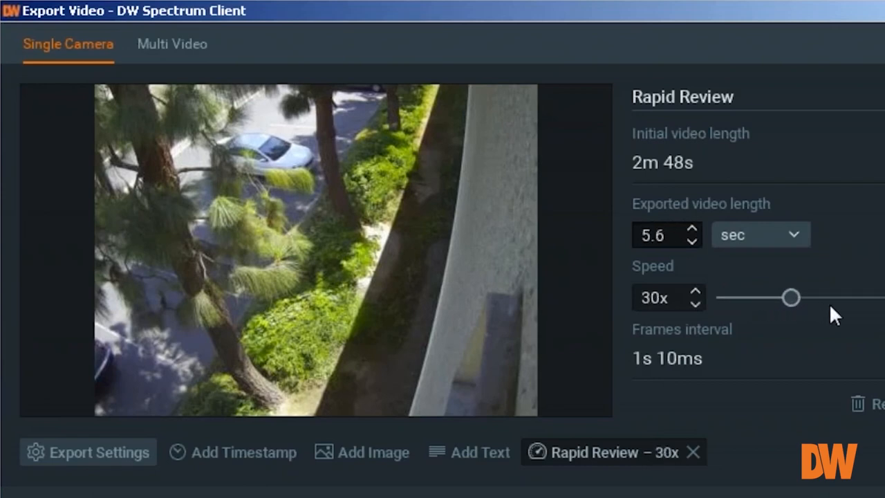
pyautogui.moveTo(791, 297); pyautogui.dragTo(724, 297)
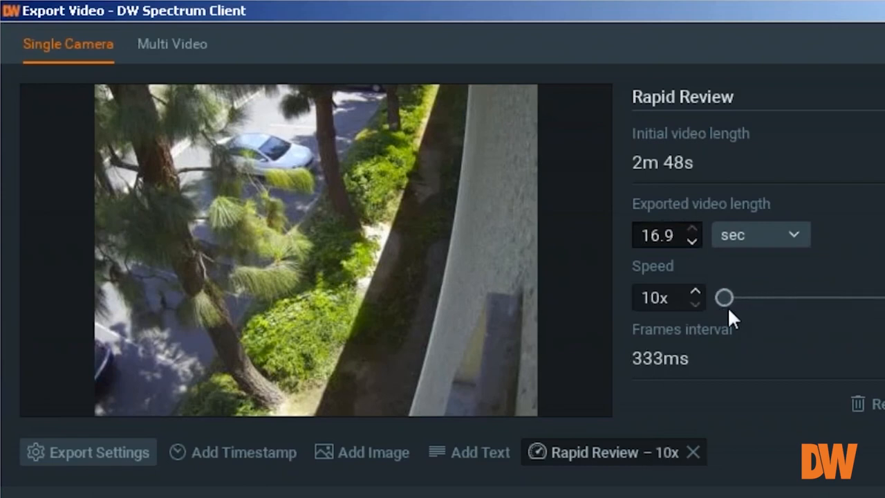
pyautogui.moveTo(725, 298); pyautogui.dragTo(835, 298)
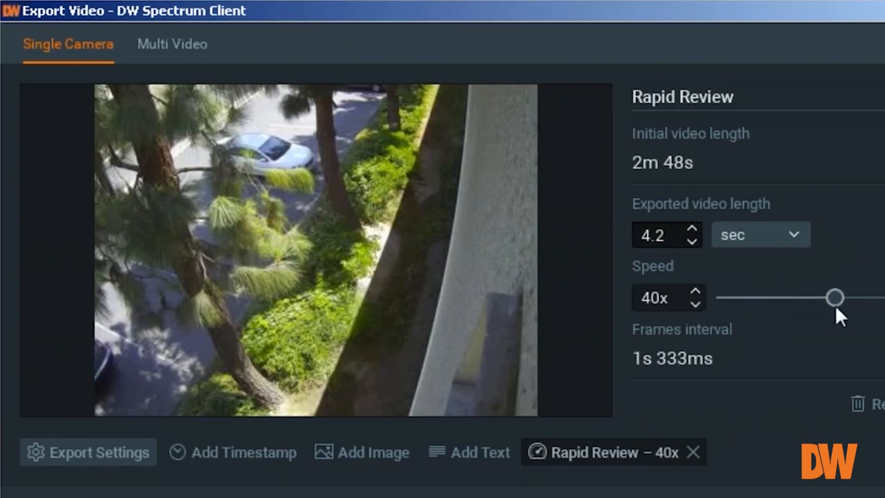
pyautogui.moveTo(834, 297); pyautogui.dragTo(723, 297)
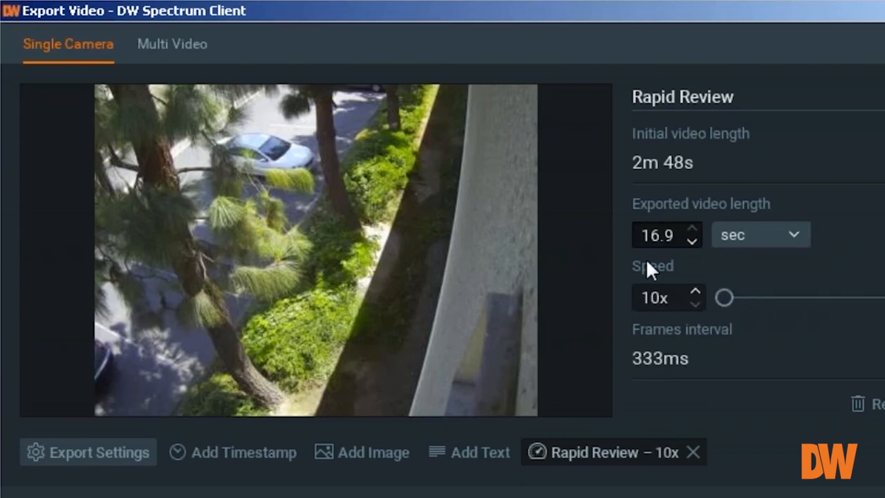
pyautogui.click(656, 235)
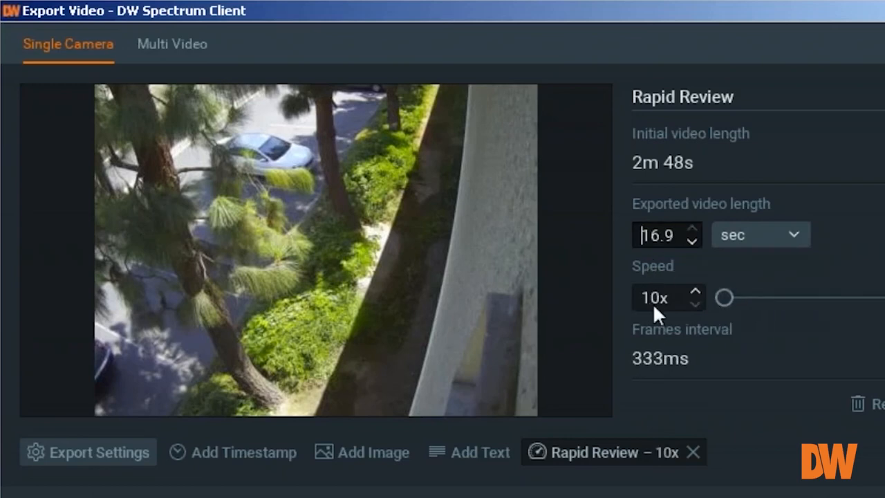
pyautogui.moveTo(730, 307)
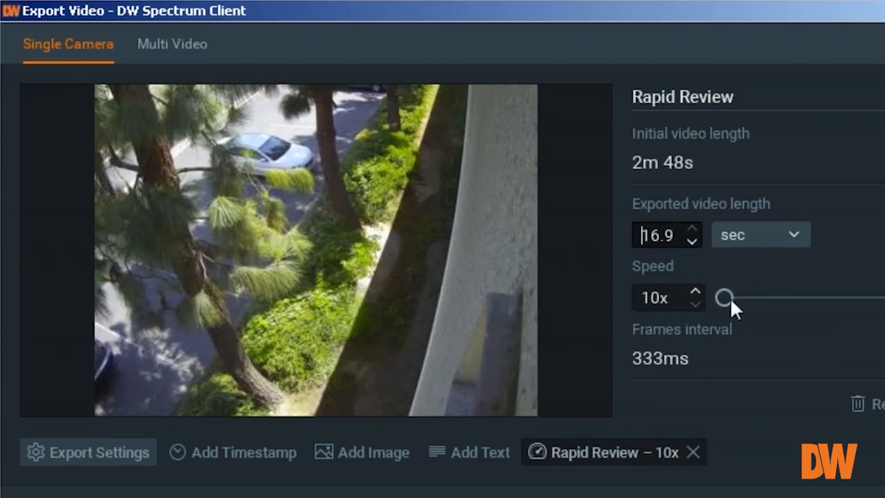
pyautogui.moveTo(725, 298); pyautogui.dragTo(780, 297)
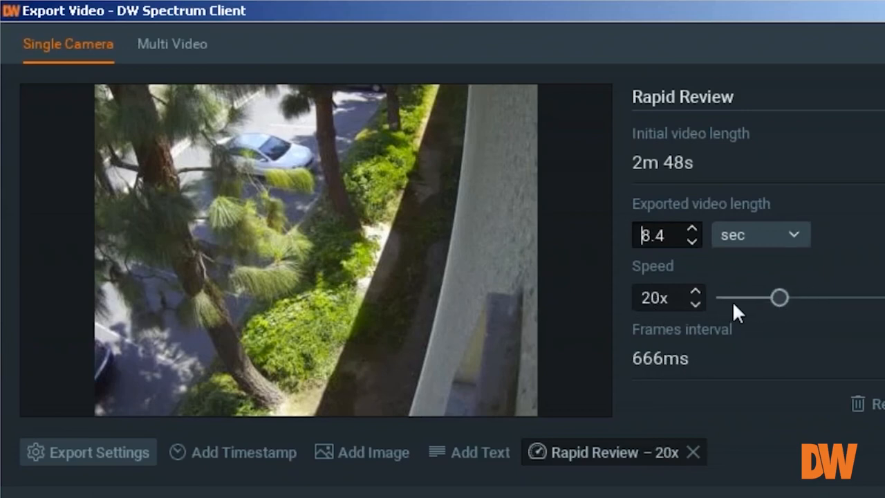
pyautogui.moveTo(780, 297); pyautogui.dragTo(725, 297)
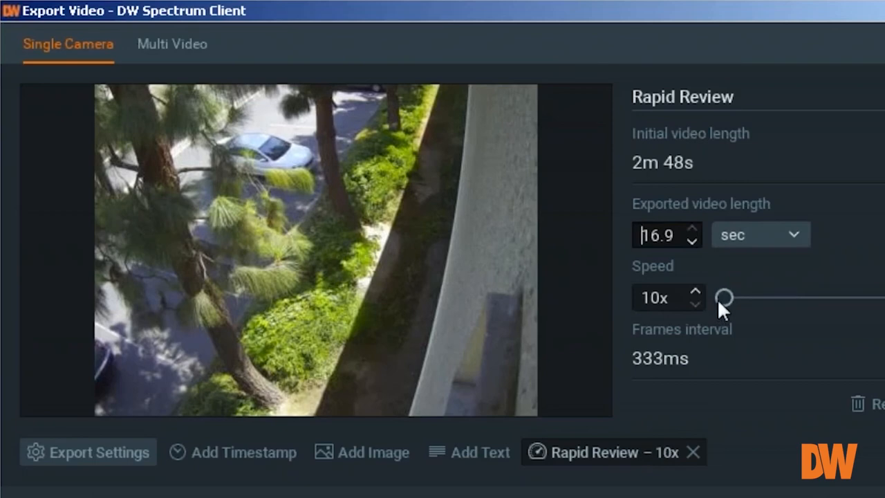
pyautogui.moveTo(724, 298); pyautogui.dragTo(745, 298)
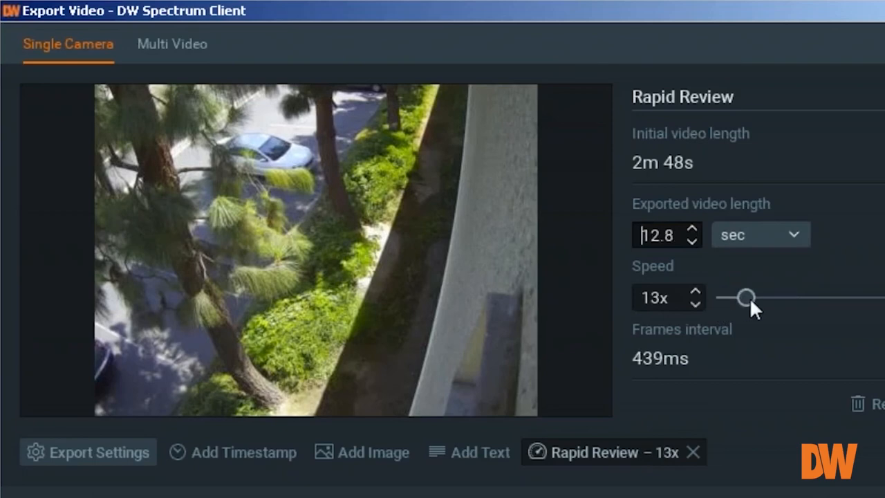
pyautogui.moveTo(745, 297); pyautogui.dragTo(822, 297)
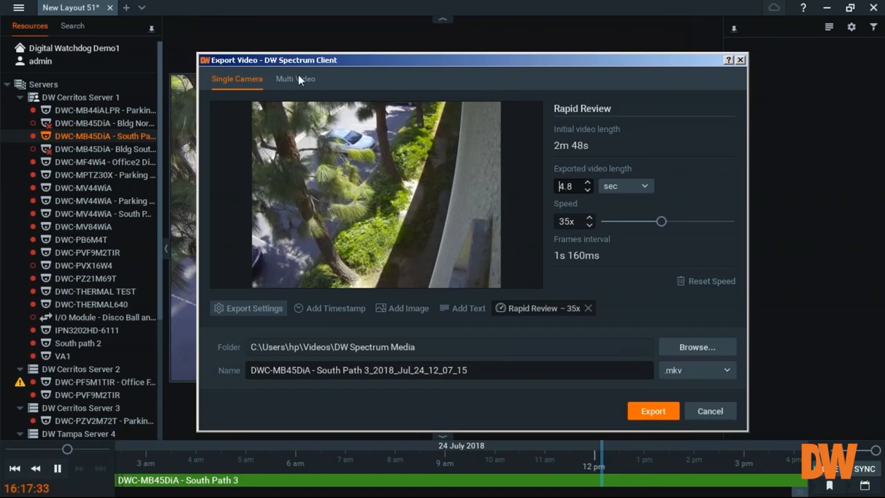
# Cancel the export and add another camera to New Layout 51.
pyautogui.click(296, 77)
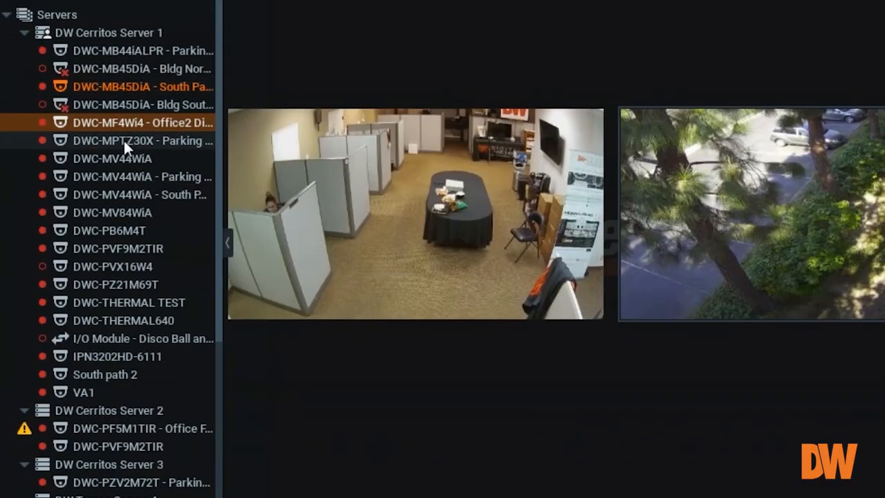
pyautogui.click(111, 157)
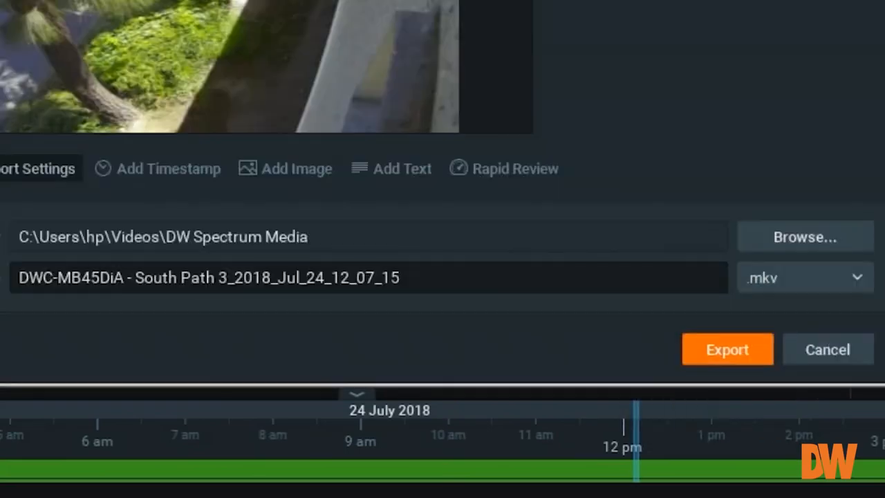
pyautogui.click(296, 79)
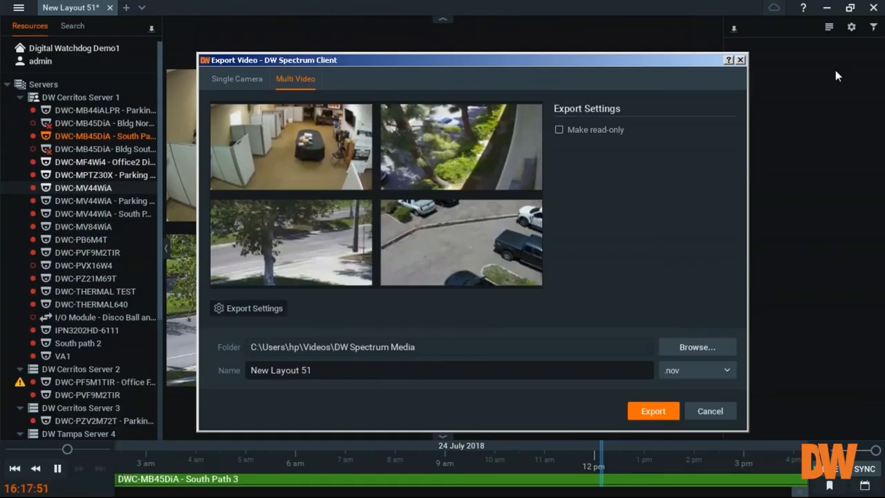
pyautogui.click(711, 410)
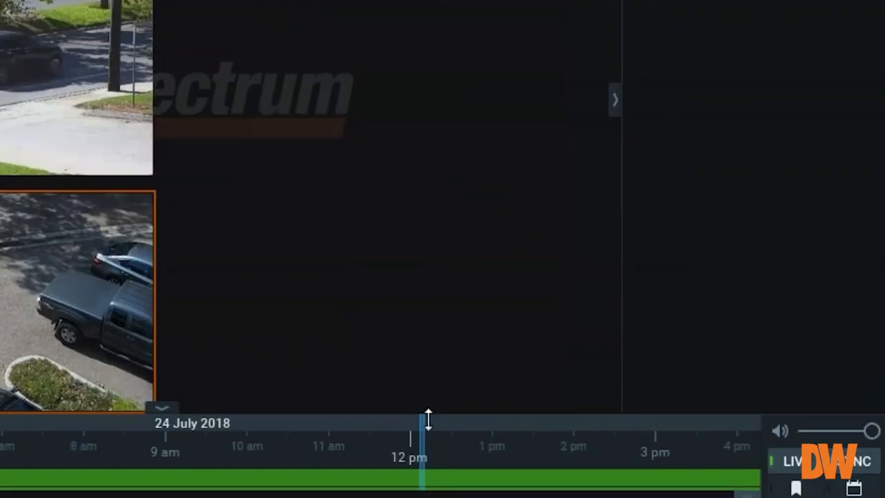
# Start a multi-video export of the selected time span across the layout's four cameras.
pyautogui.rightClick(427, 417)
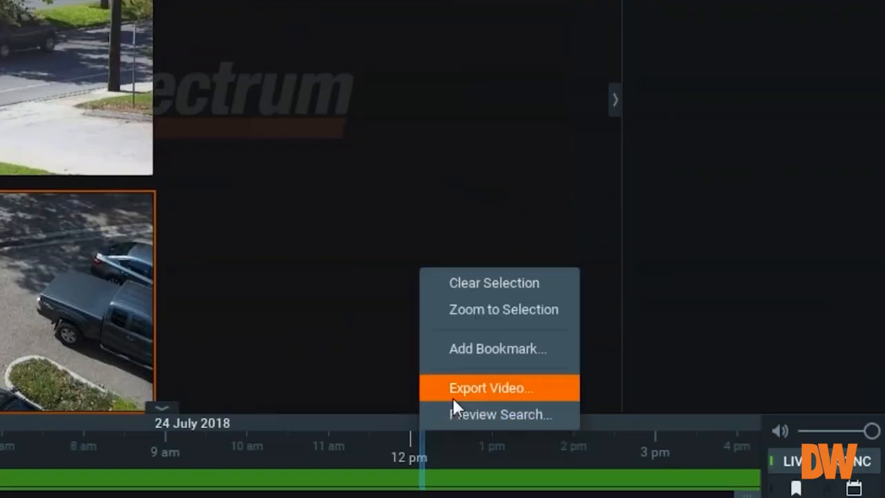
pyautogui.click(490, 387)
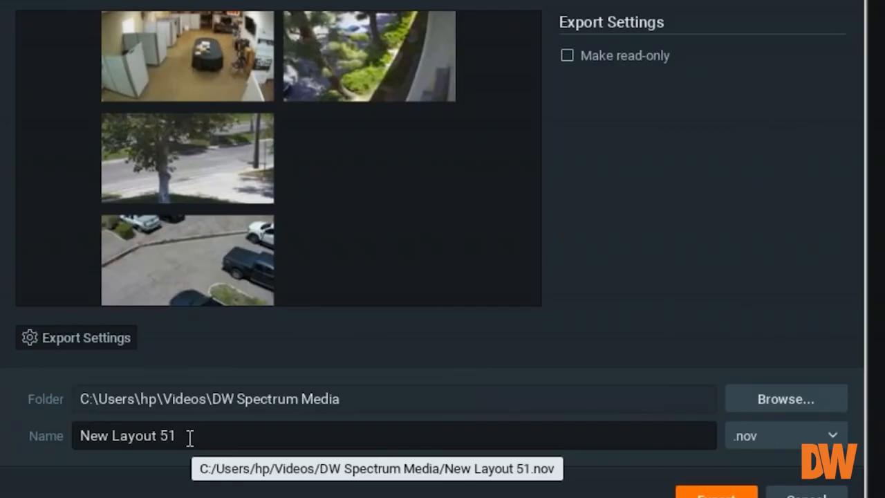
pyautogui.moveTo(177, 66)
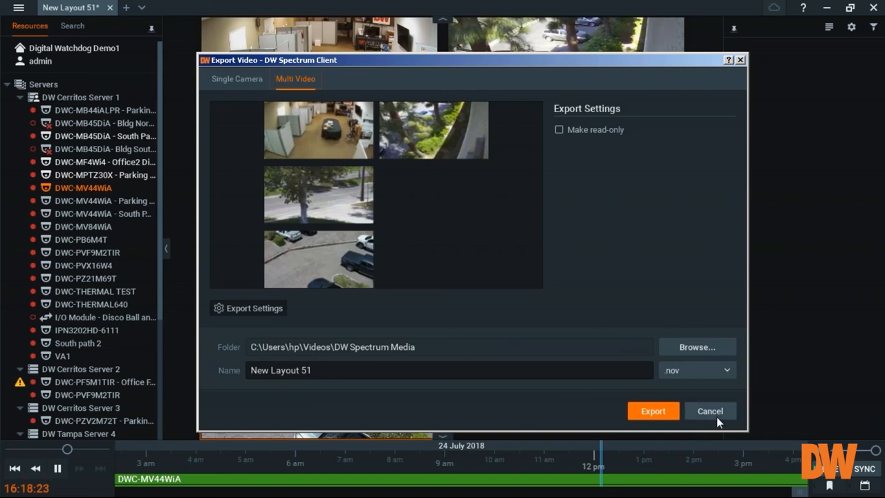
# Cancel the multi-video export, export the zoomed region, toggle Apply Filters on and off, then cancel.
pyautogui.click(709, 411)
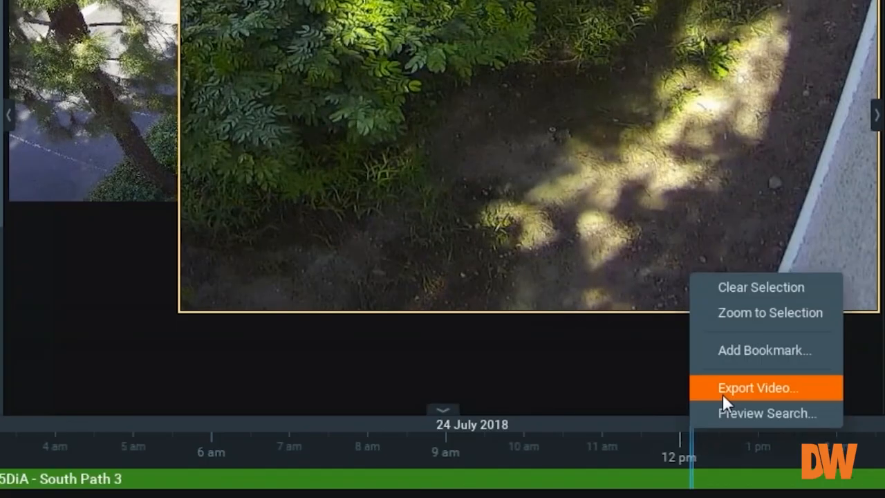
pyautogui.click(758, 387)
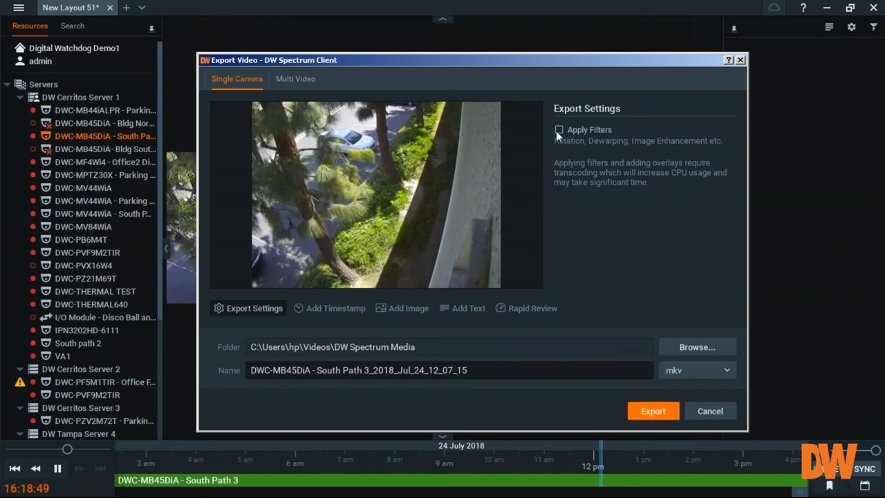
pyautogui.click(559, 130)
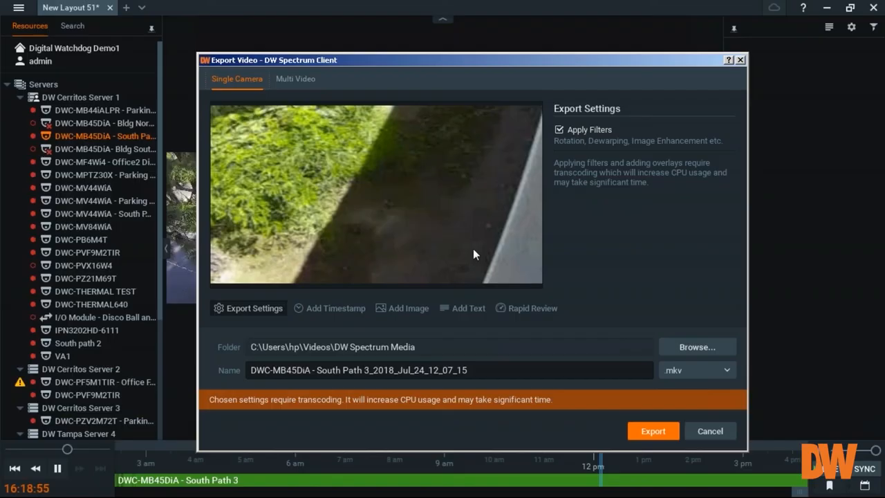
pyautogui.moveTo(580, 201)
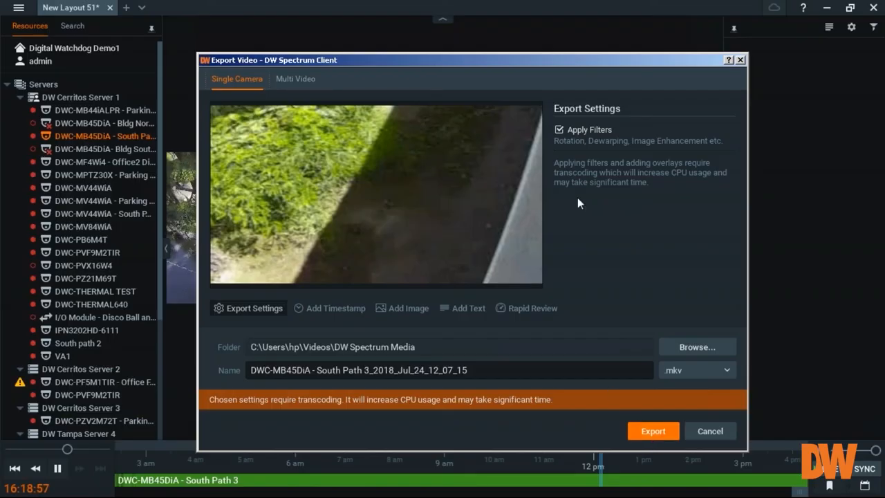
pyautogui.click(558, 130)
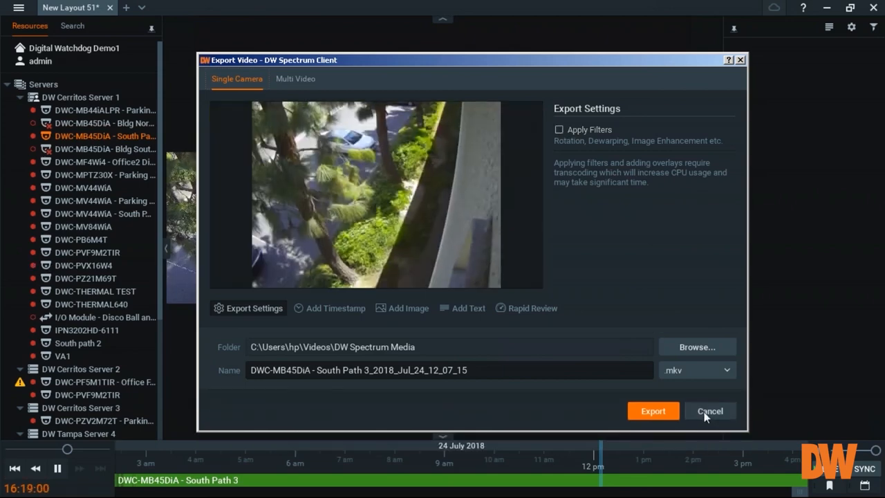
pyautogui.click(709, 411)
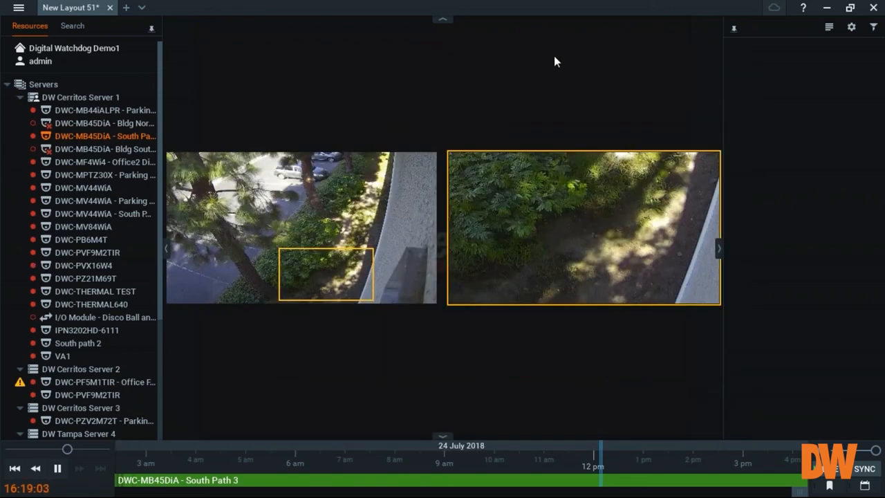